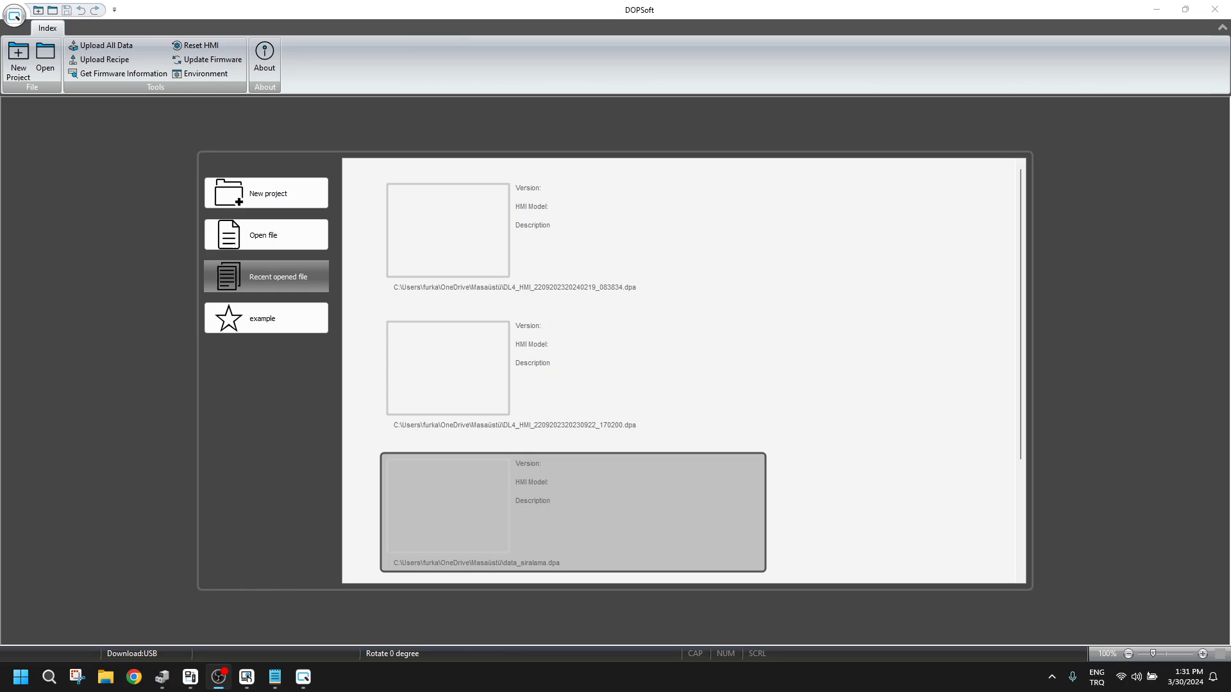
Start a new project and set the numeric entry's write address link to Internal Memory.
left_click(265, 193)
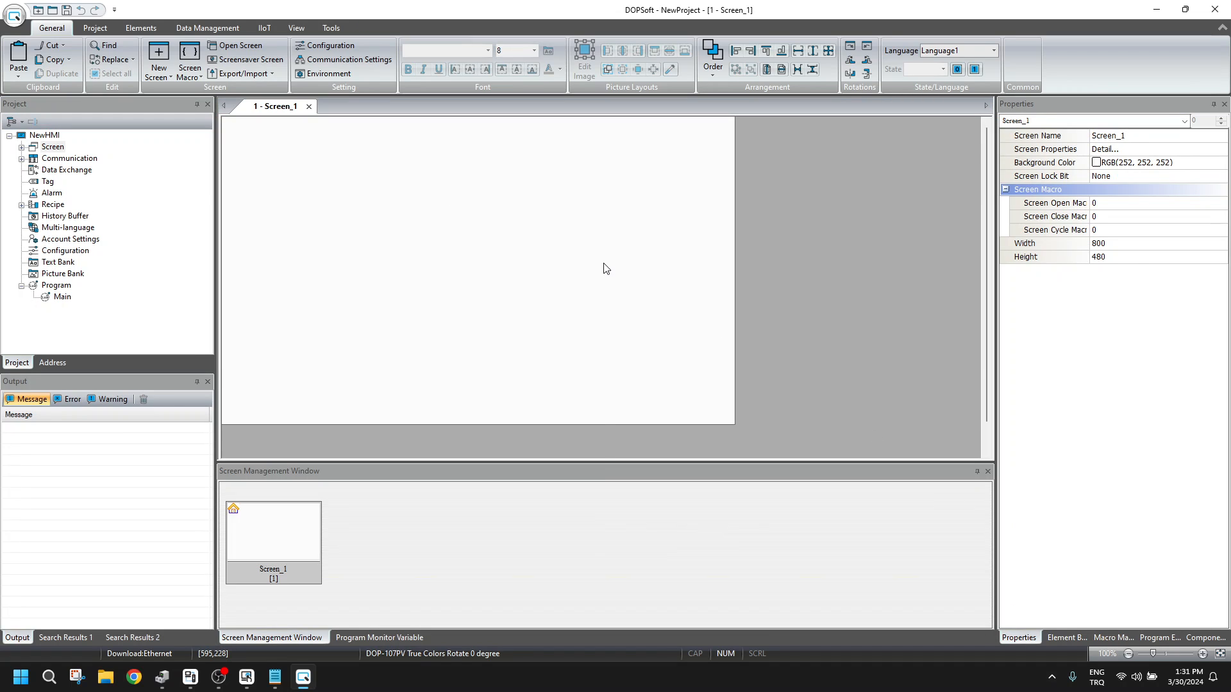
mouse_move(430, 246)
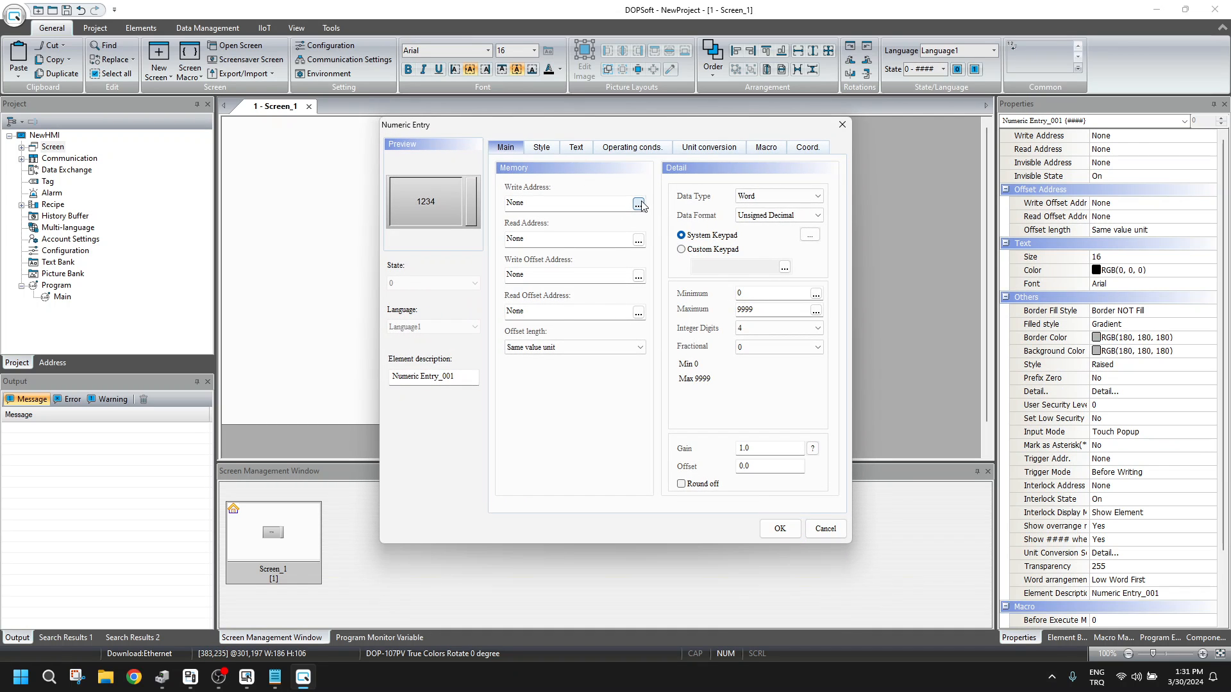
left_click(639, 203)
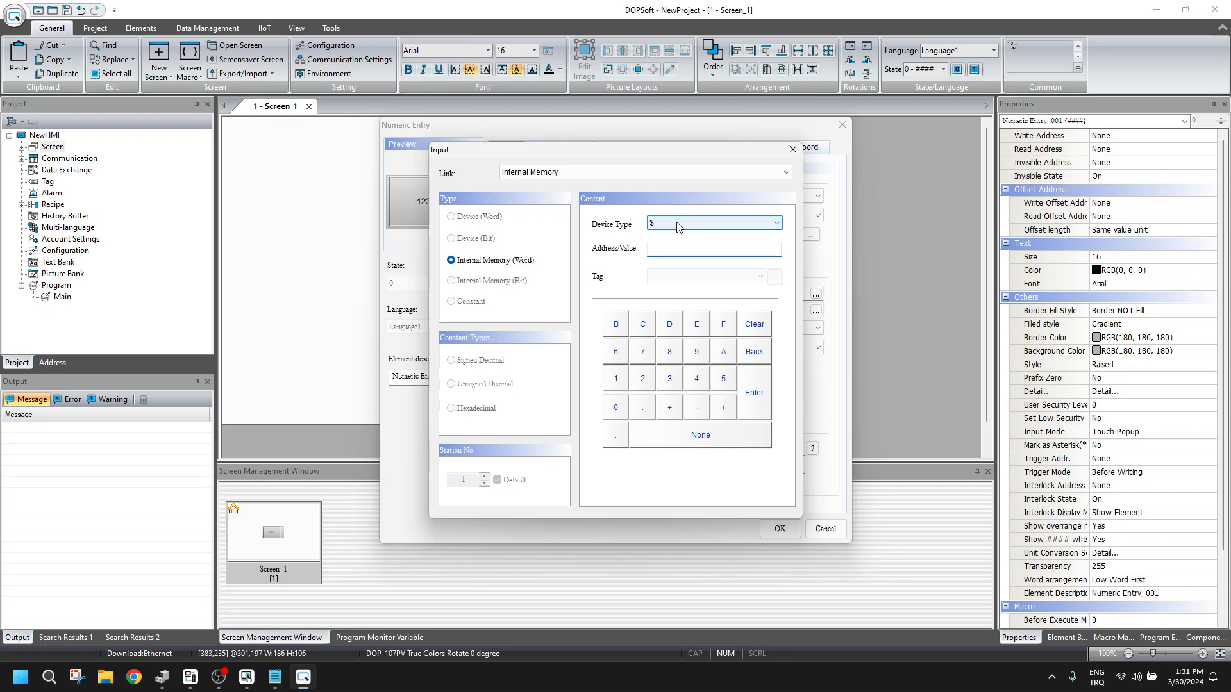
left_click(774, 223)
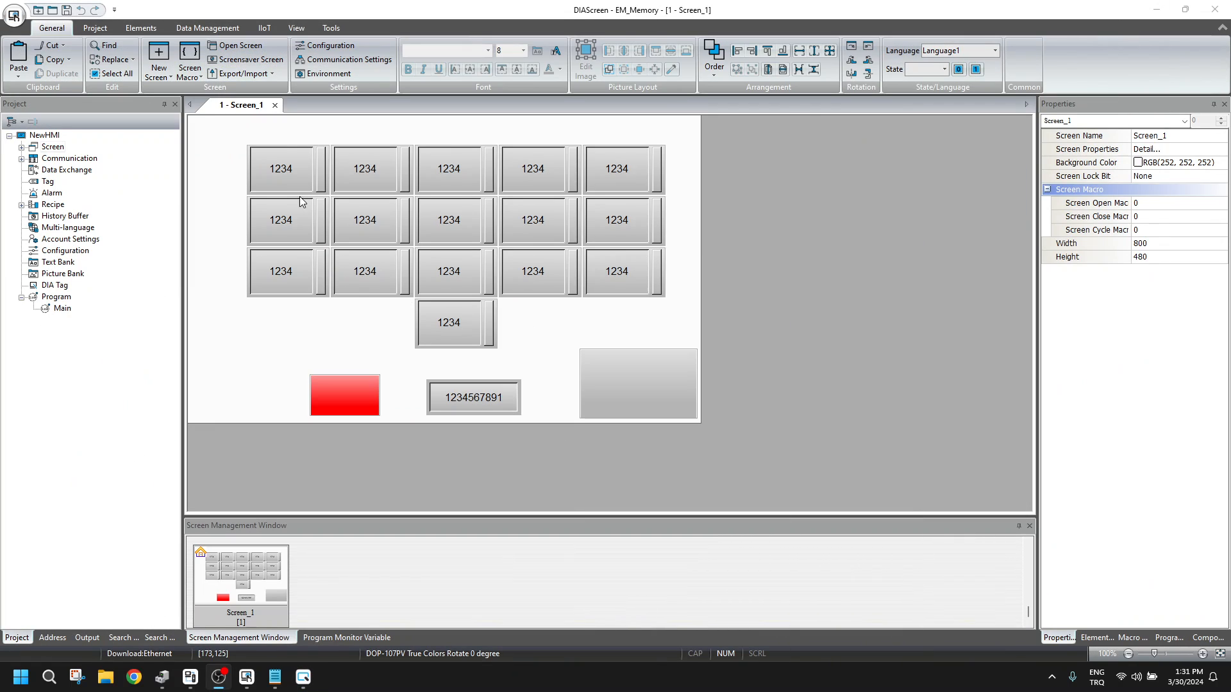
Add a numeric entry to EM_Memory, open its address Input dialog, and cancel.
double_click(281, 168)
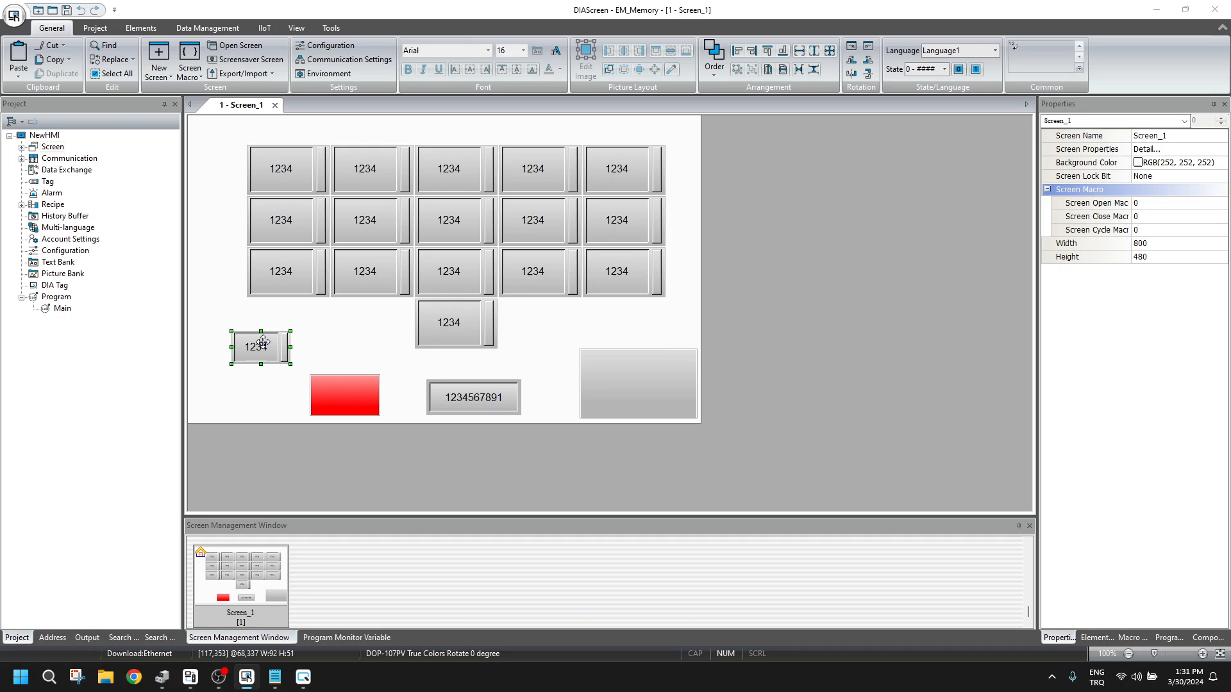
double_click(259, 346)
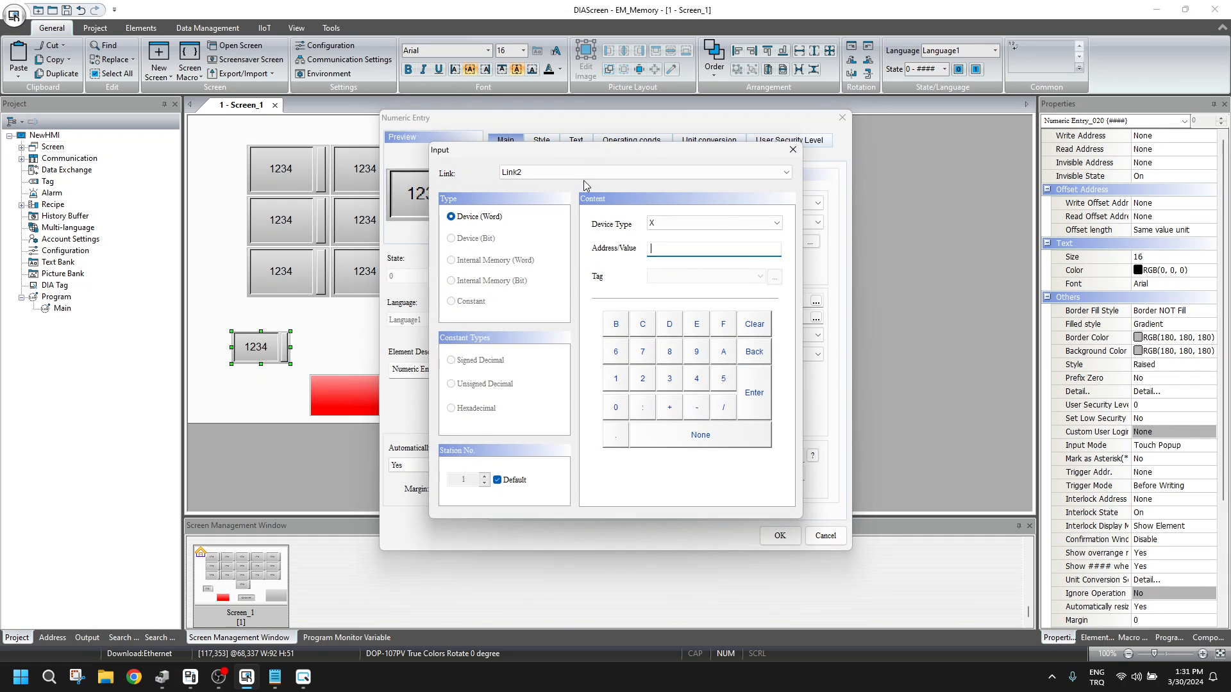
left_click(451, 260)
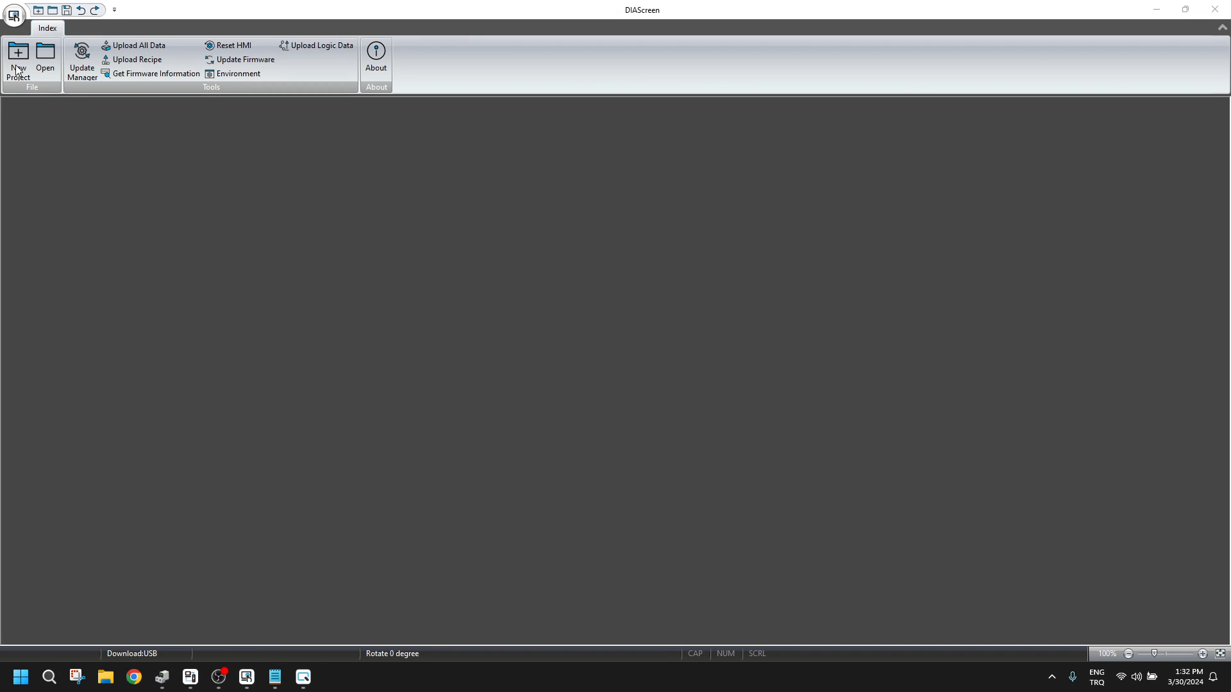
Run the New Project wizard and pick a numeric entry's address link source.
left_click(18, 63)
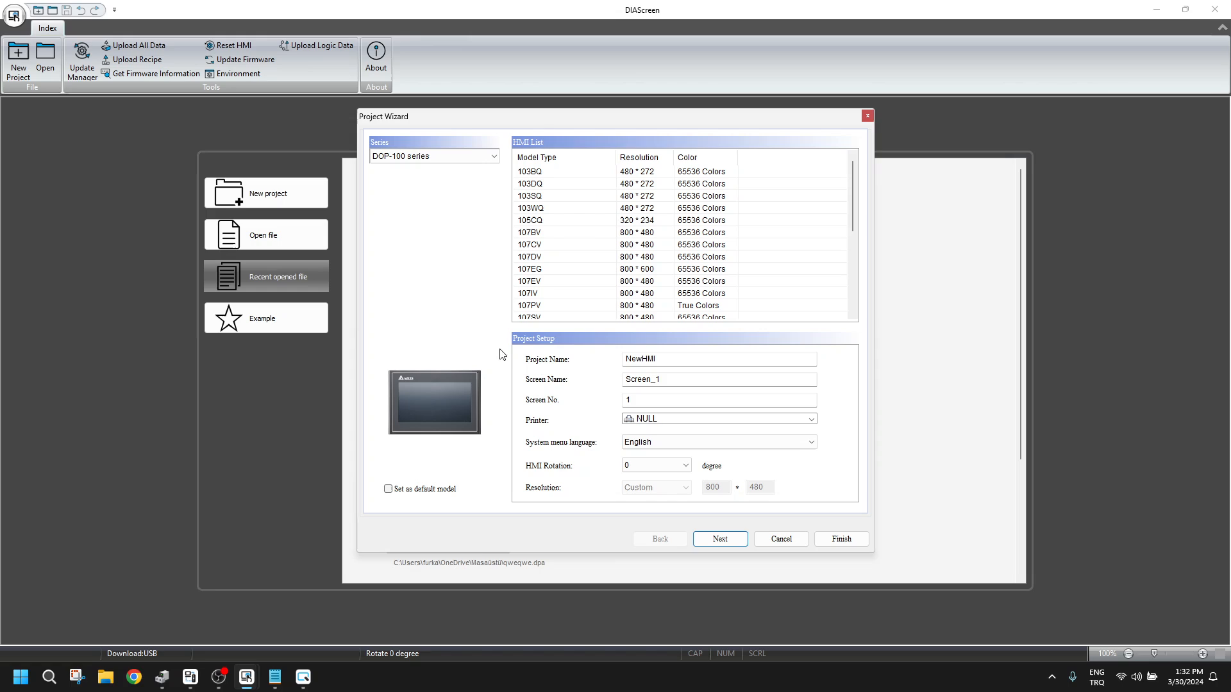
left_click(840, 539)
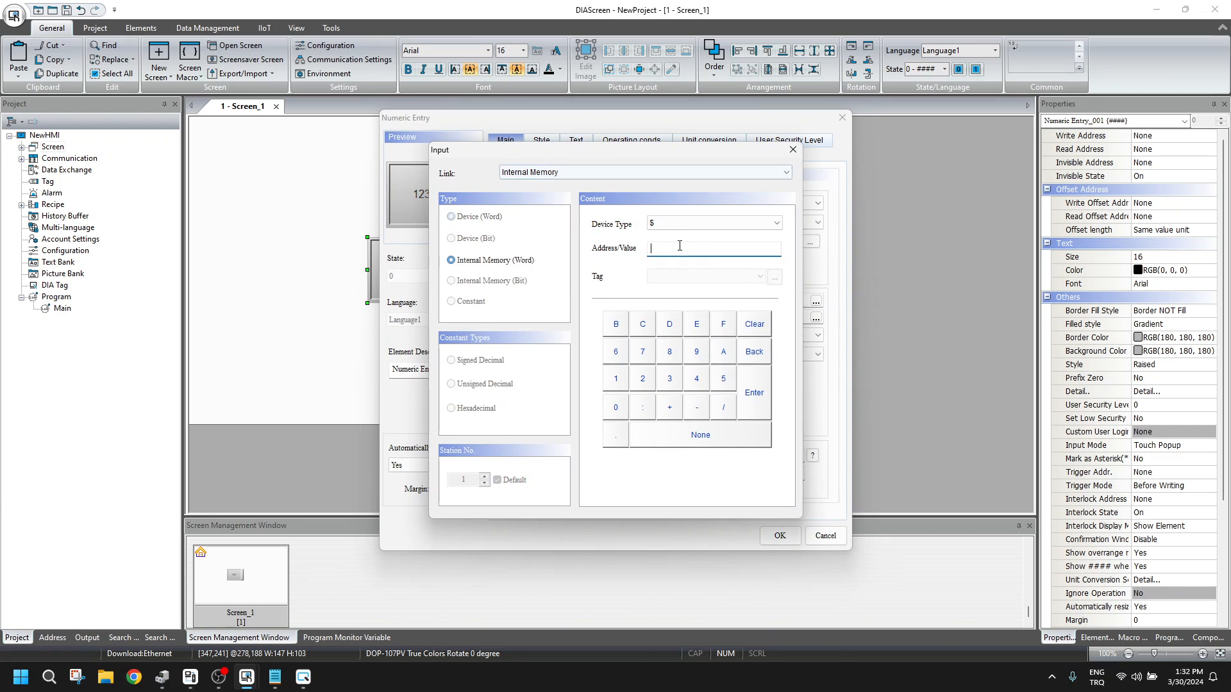
left_click(776, 223)
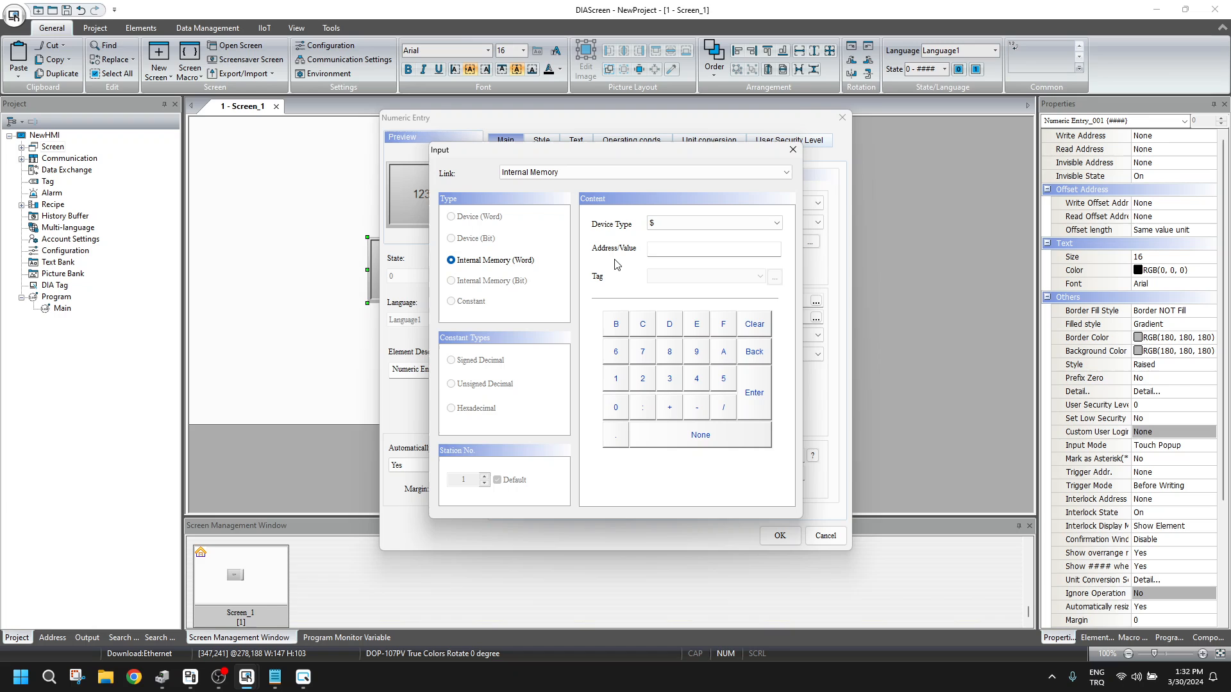
mouse_move(546, 190)
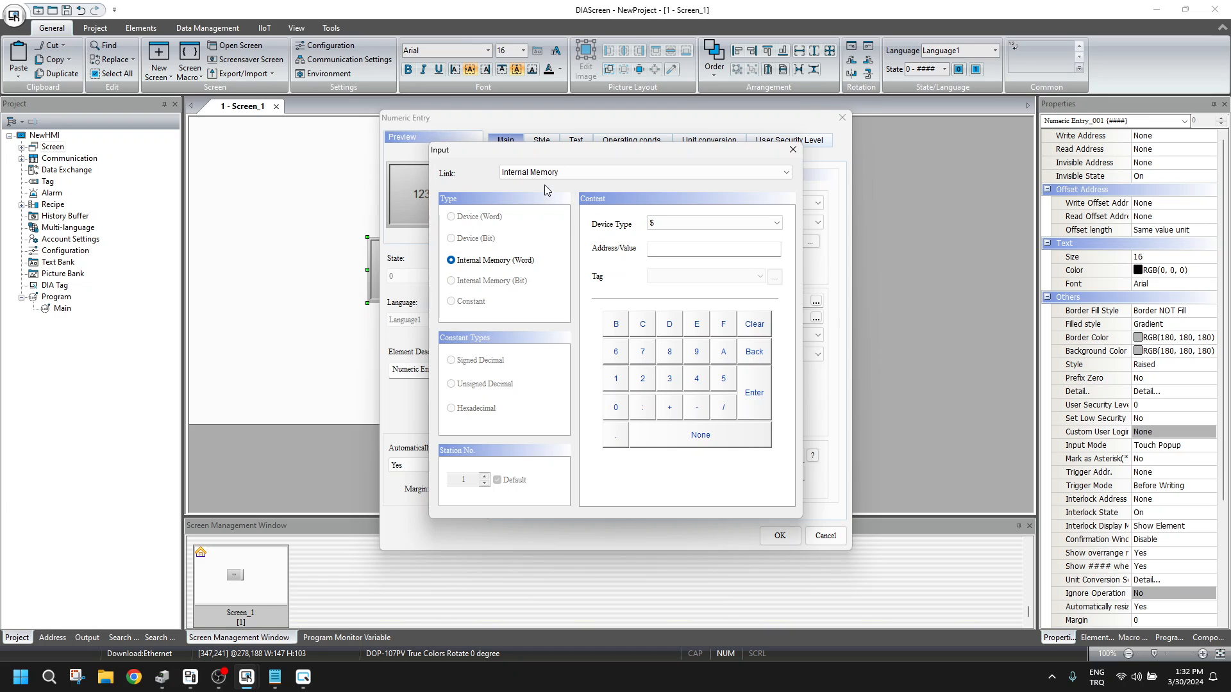
left_click(779, 535)
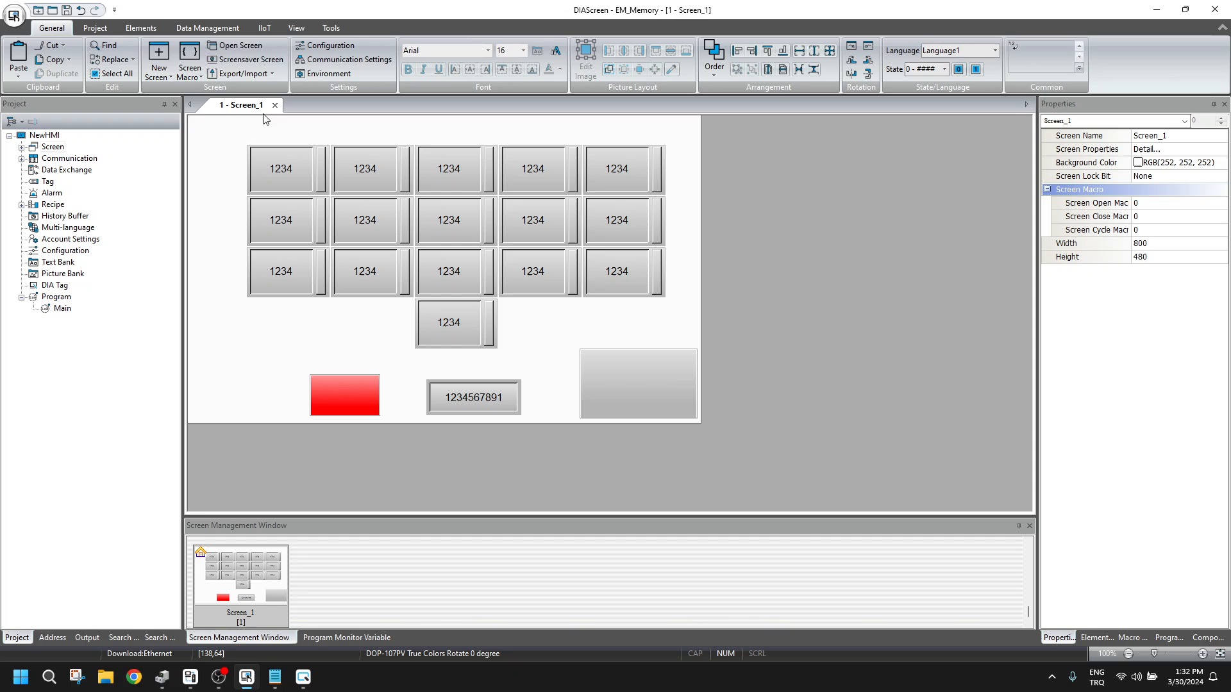
Enable VNC remote access on port 5900, compile the project, and launch VNC Viewer.
left_click(325, 45)
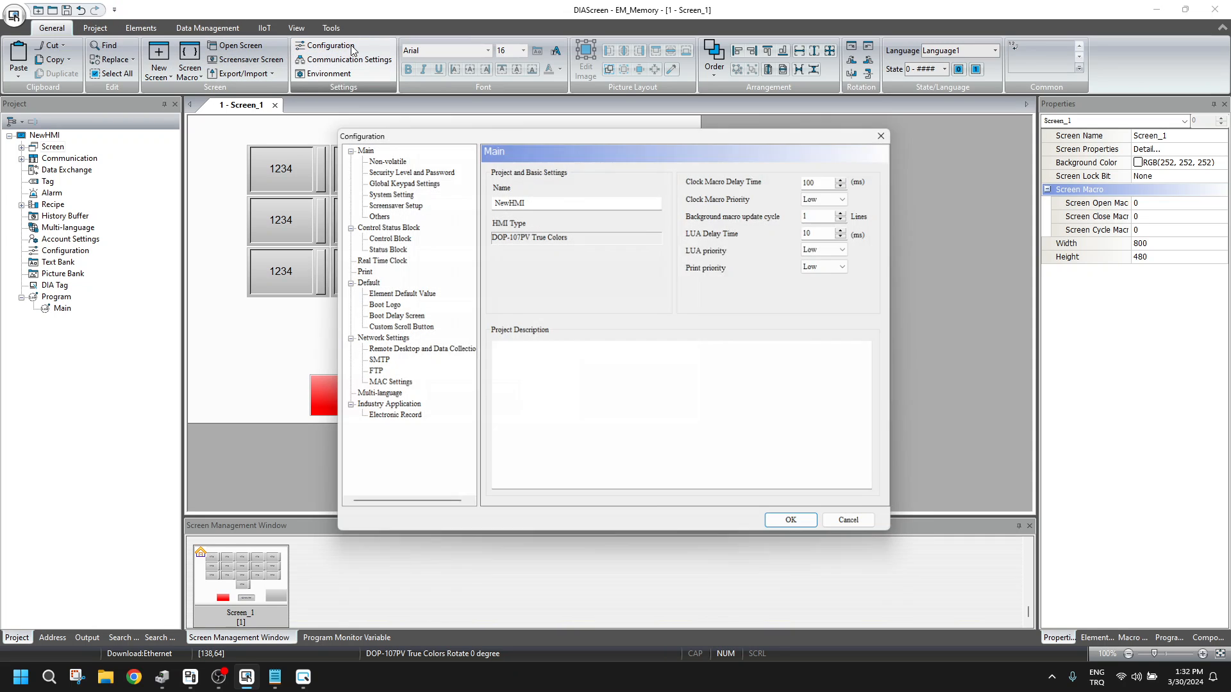
left_click(416, 350)
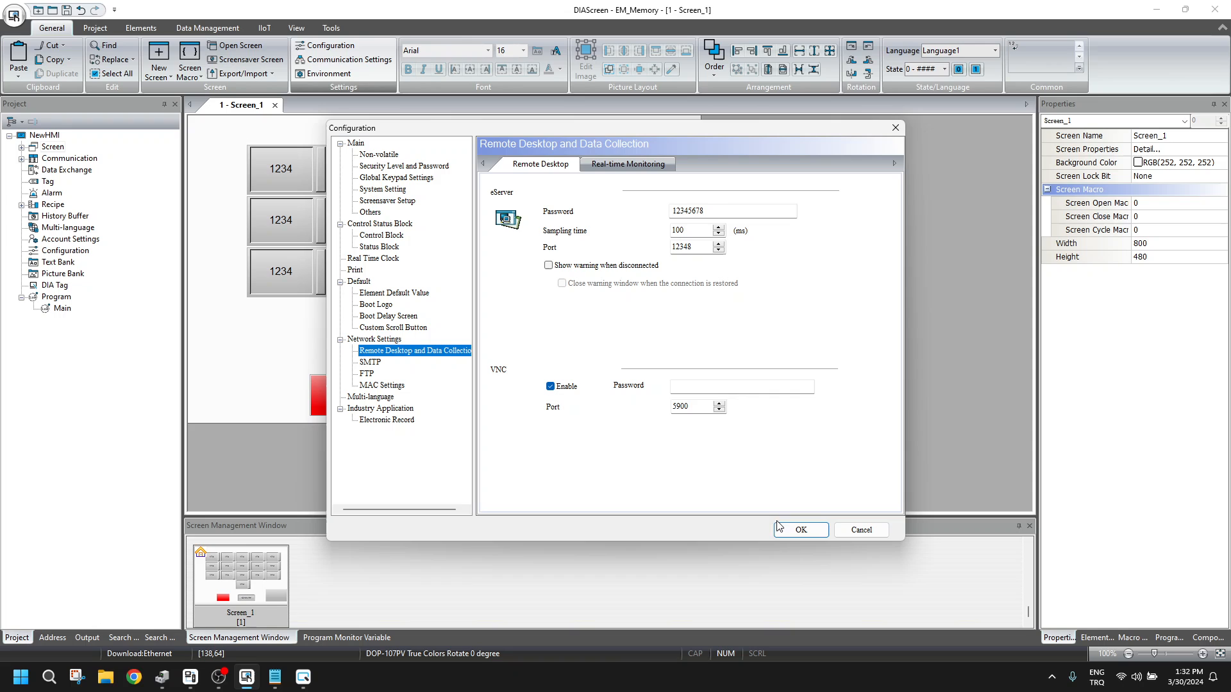
left_click(800, 529)
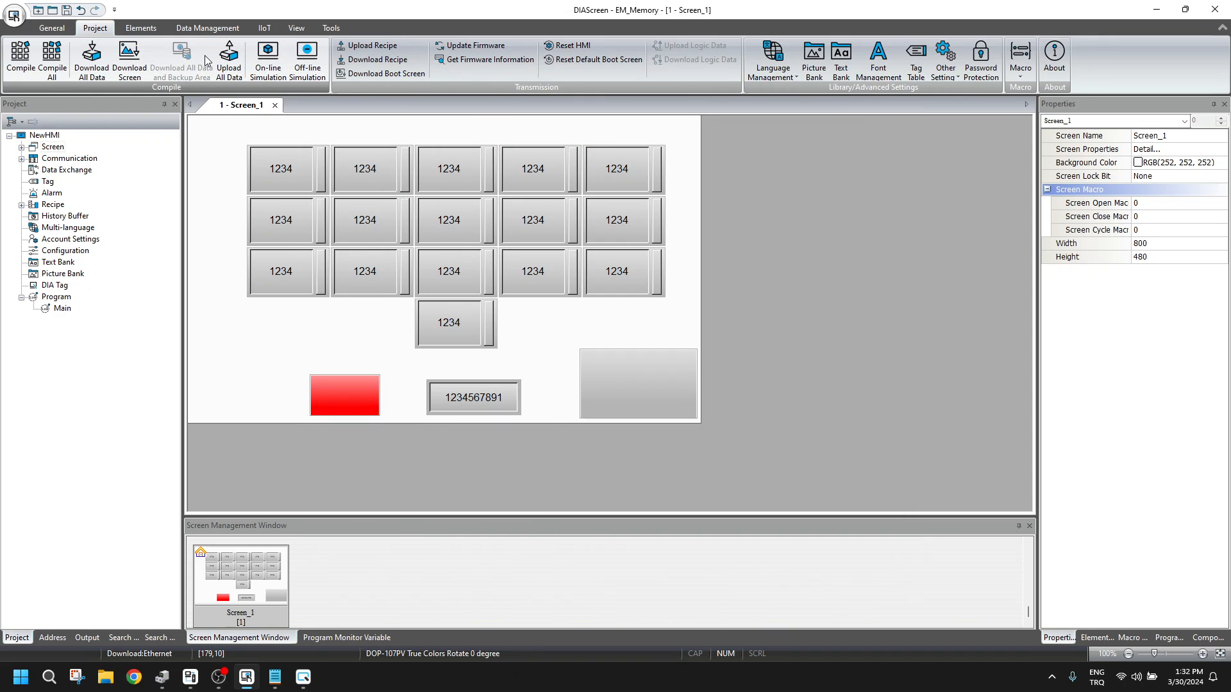
left_click(87, 637)
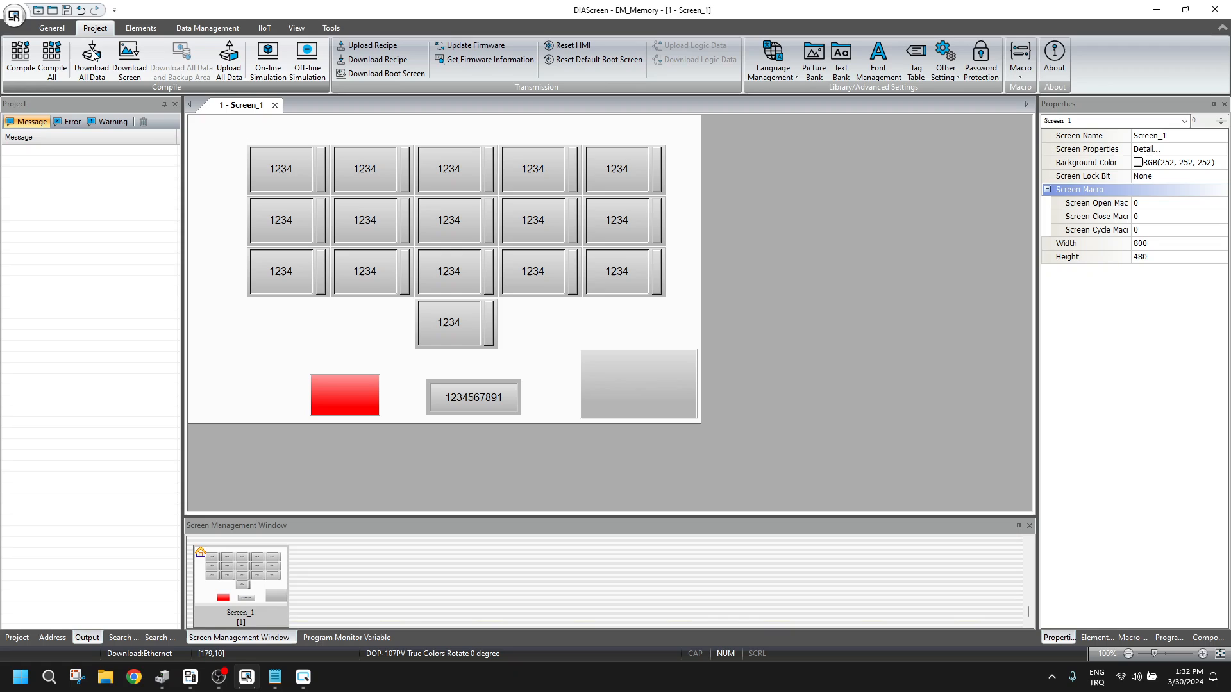
left_click(91, 59)
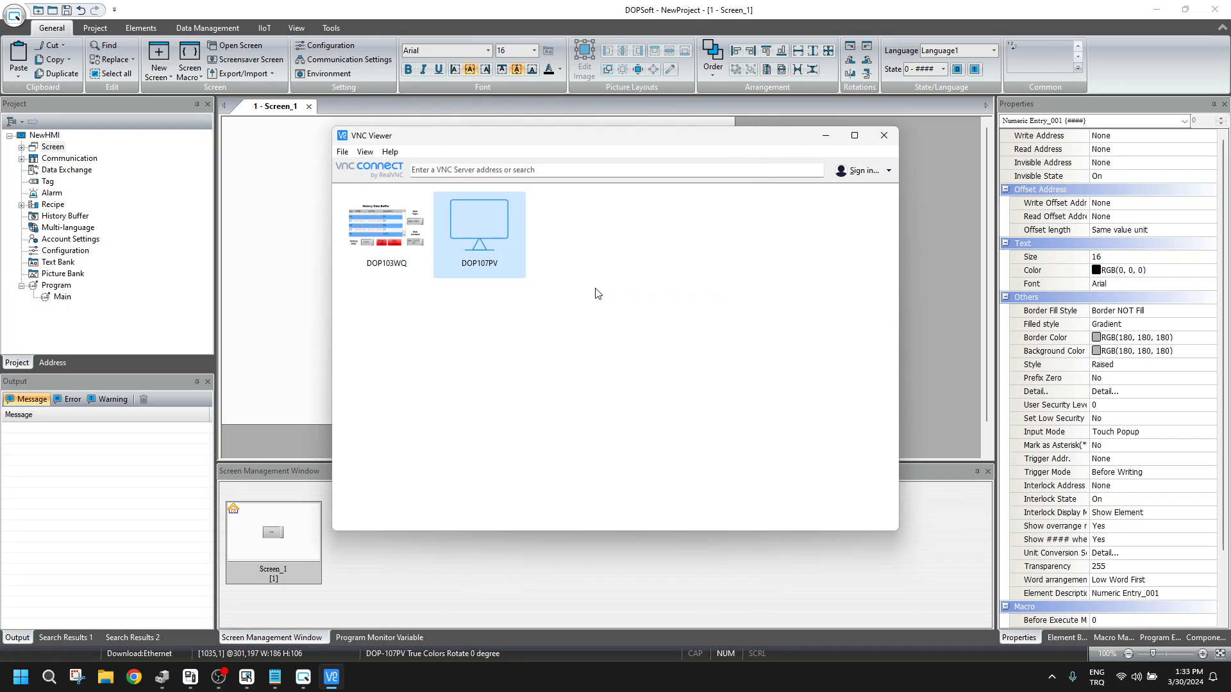
Connect to the DOP107PV panel with its VNC password, then return to DIAScreen.
double_click(479, 226)
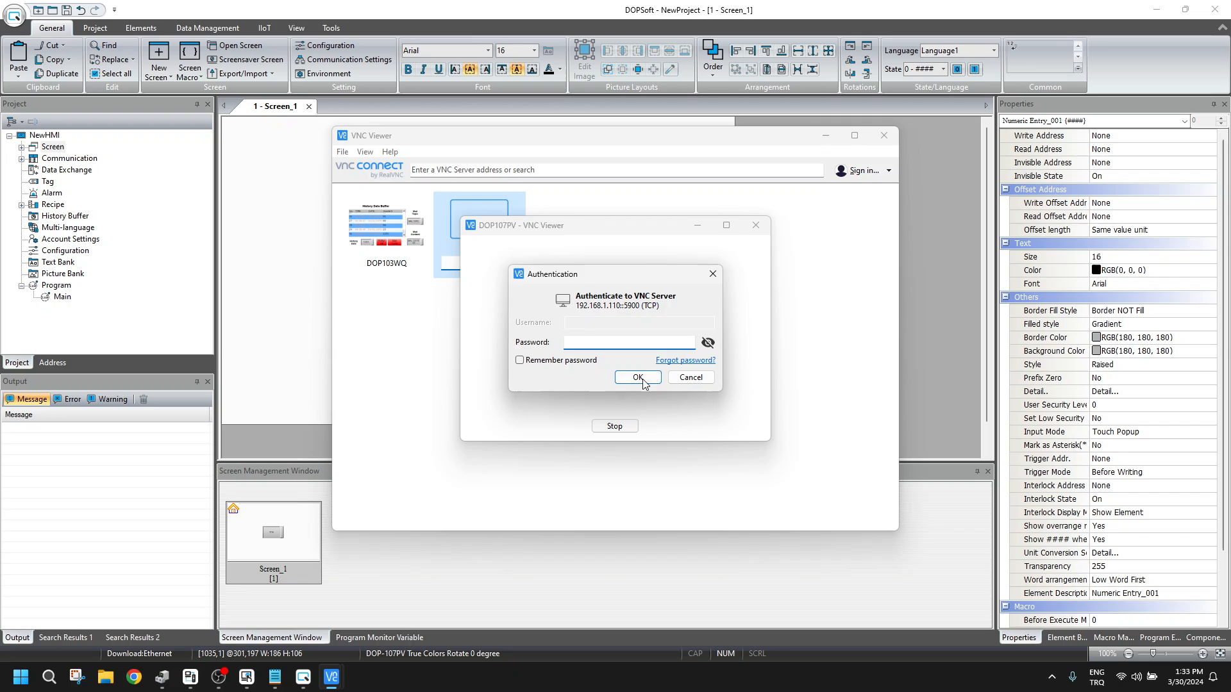
left_click(633, 378)
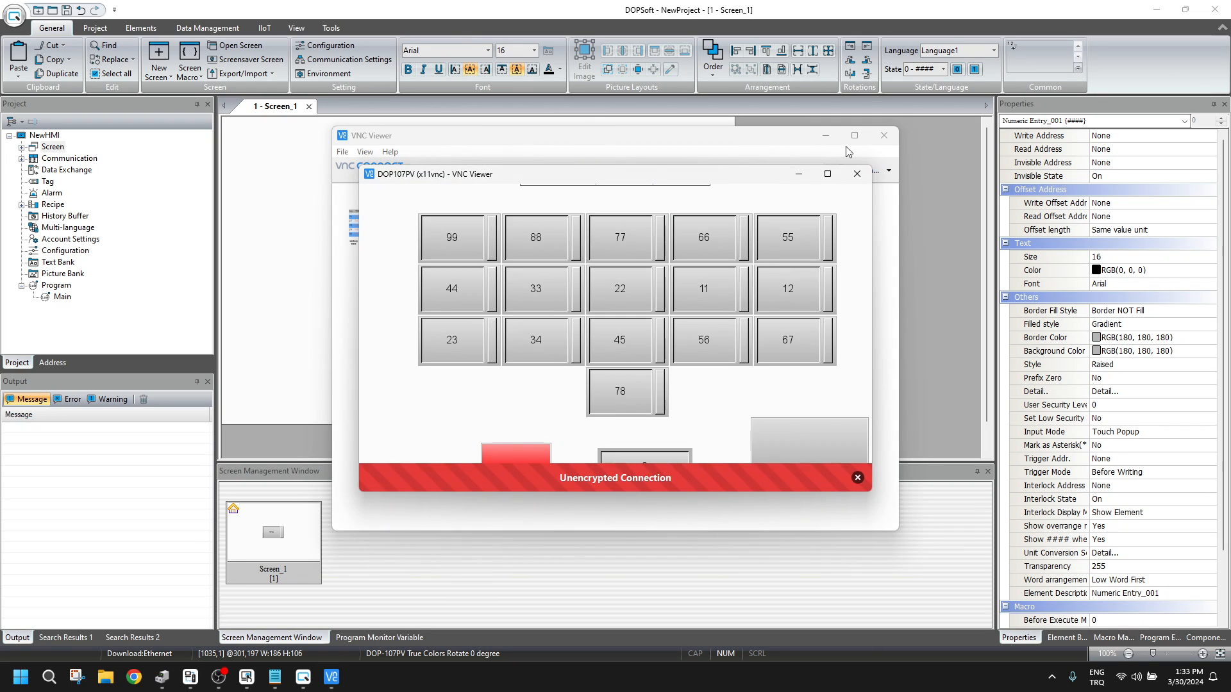
left_click(620, 237)
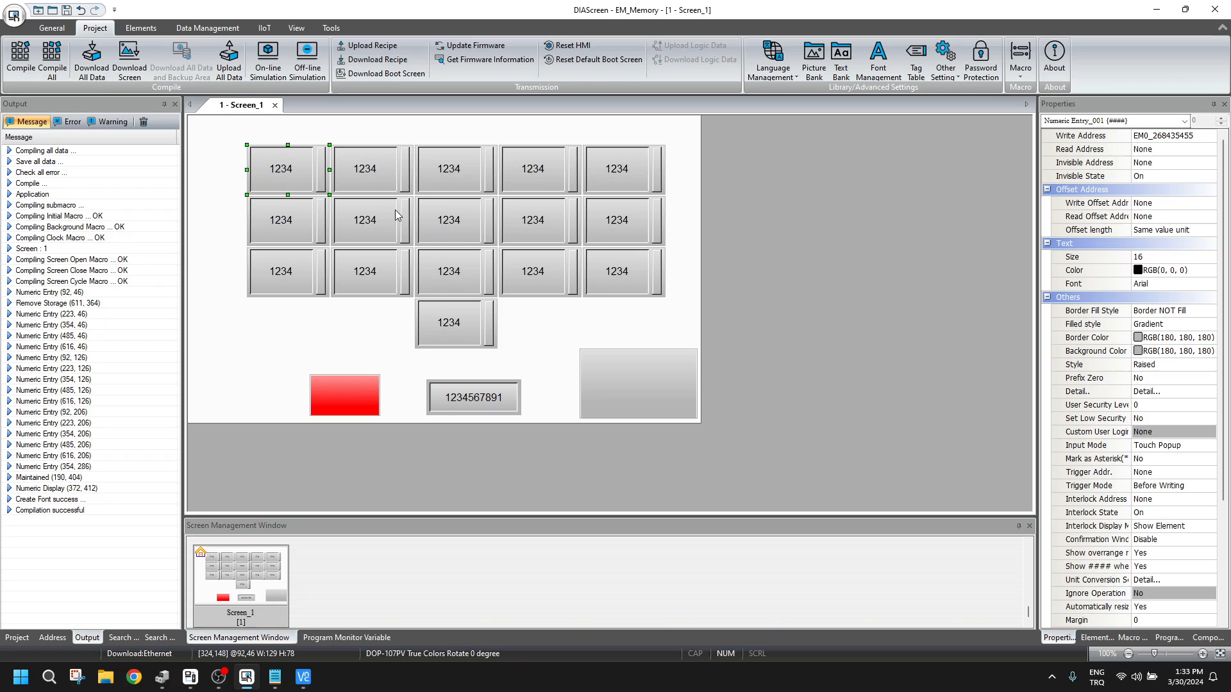
Enter 555 and 777 into panel entries via the keypad, then remove USB storage.
left_click(454, 169)
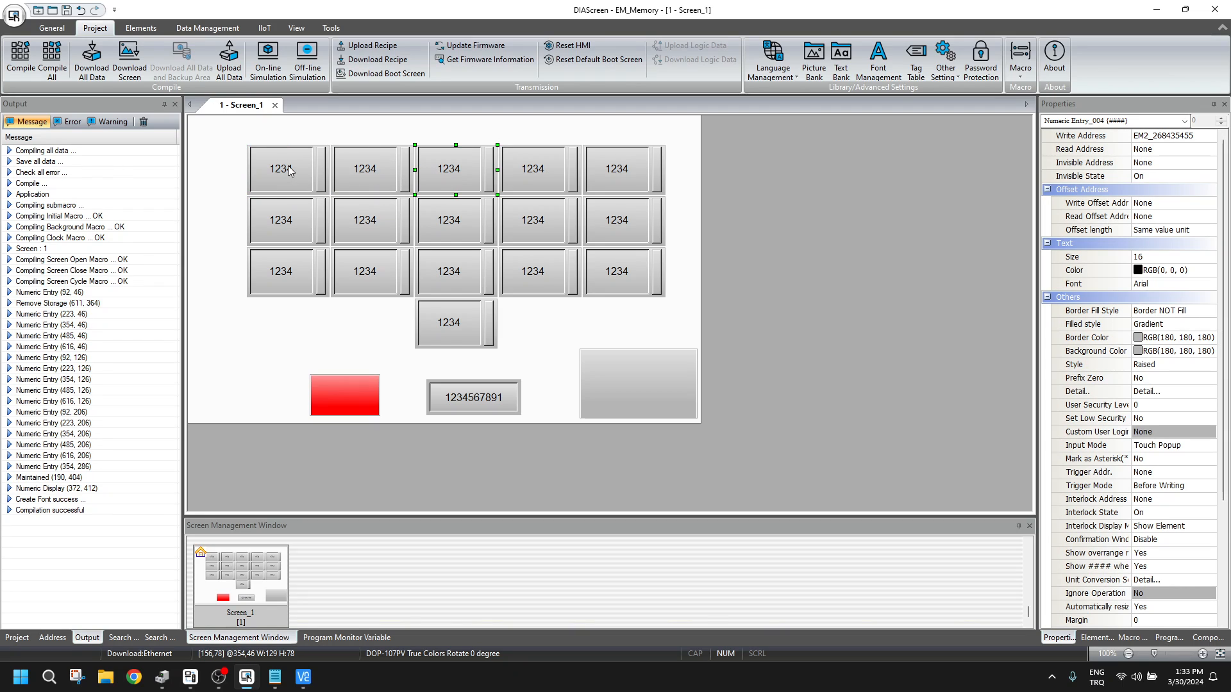
left_click(617, 271)
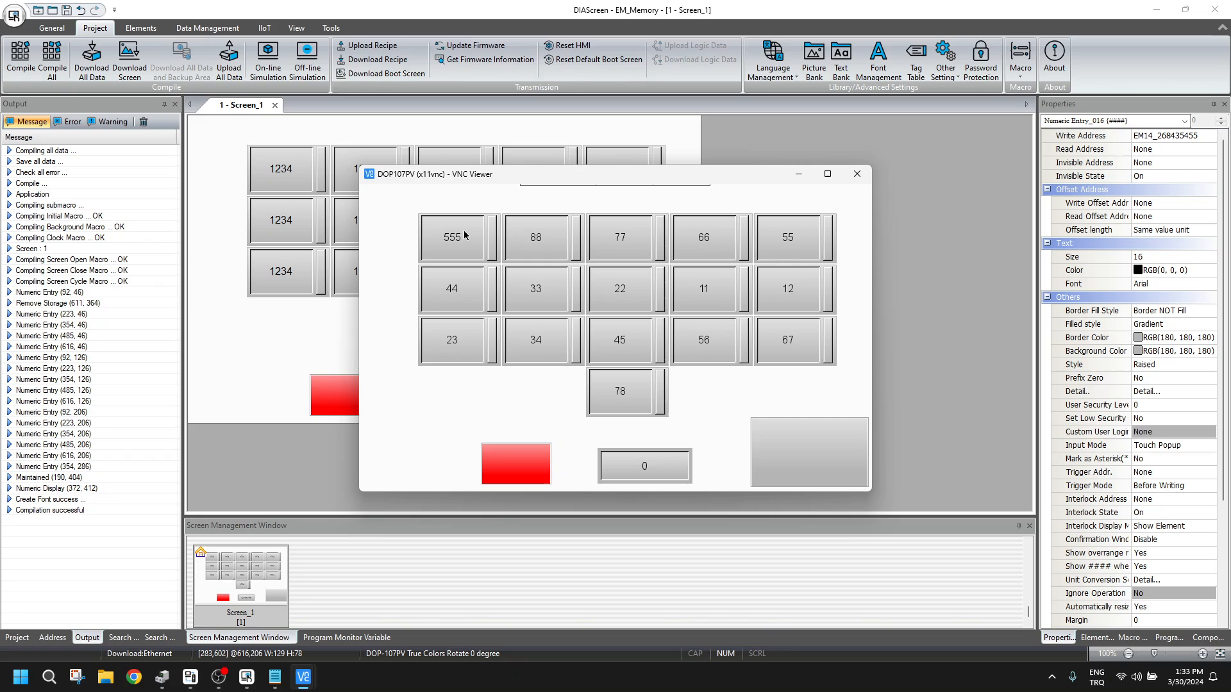
mouse_move(540, 316)
type("777")
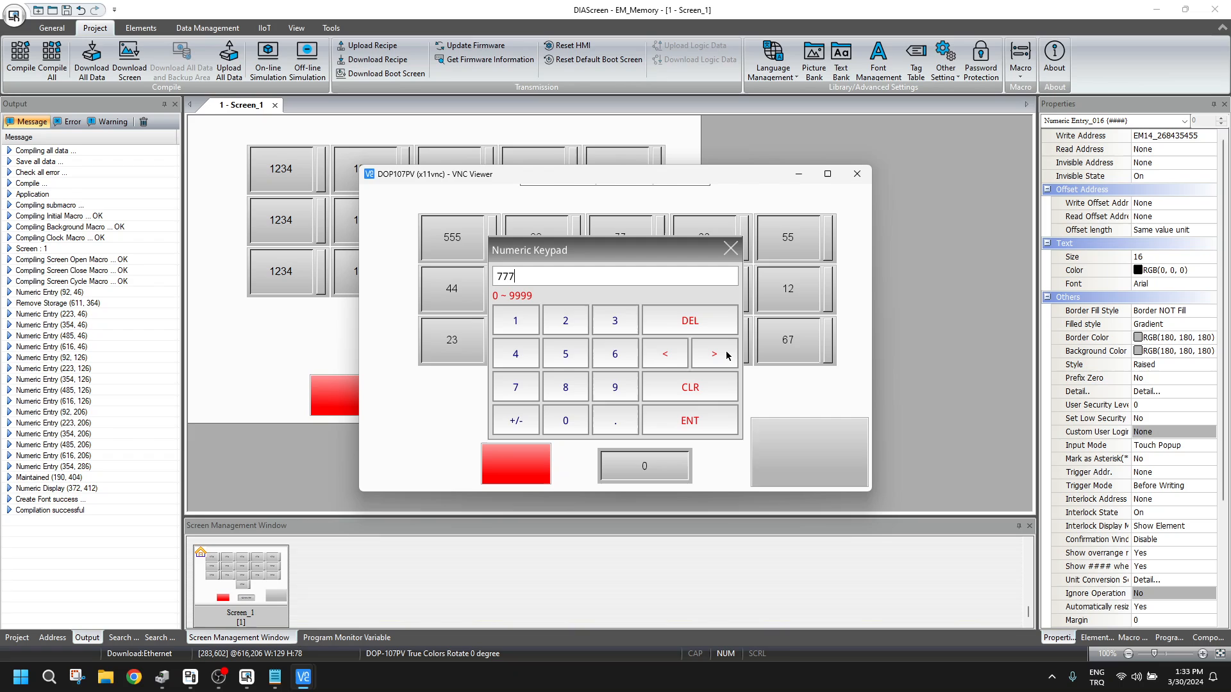
left_click(688, 420)
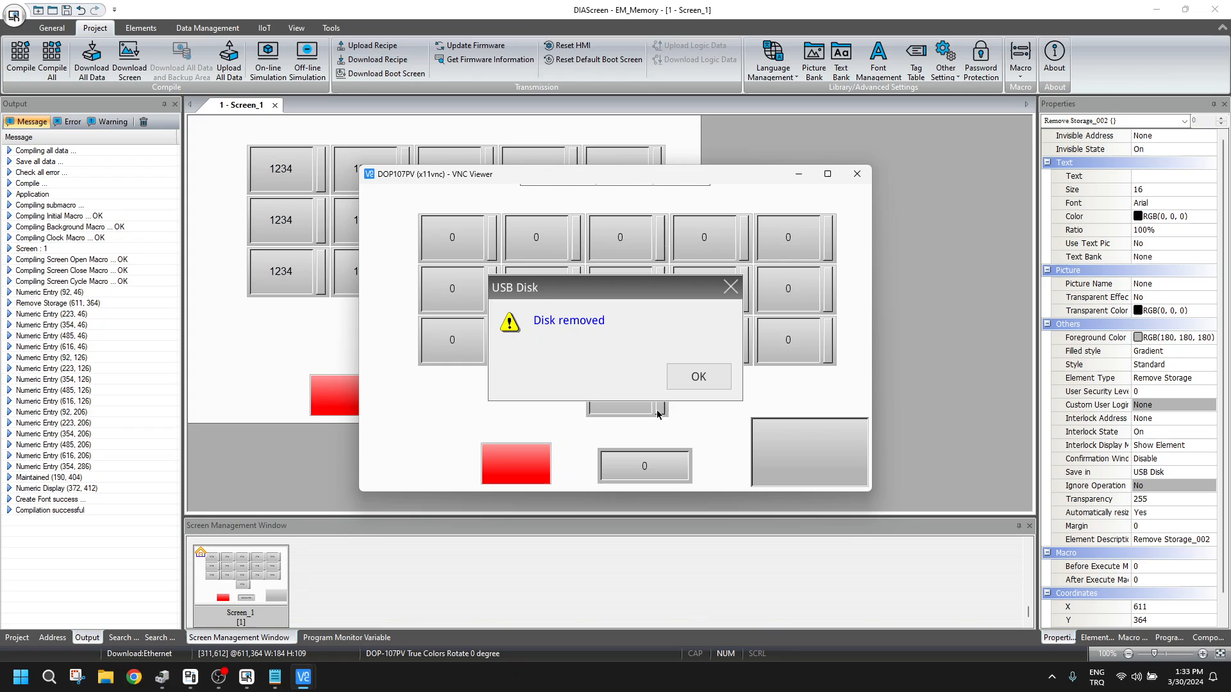
Dismiss the 'Disk removed' message and reinsert the USB drive to reload values.
left_click(697, 376)
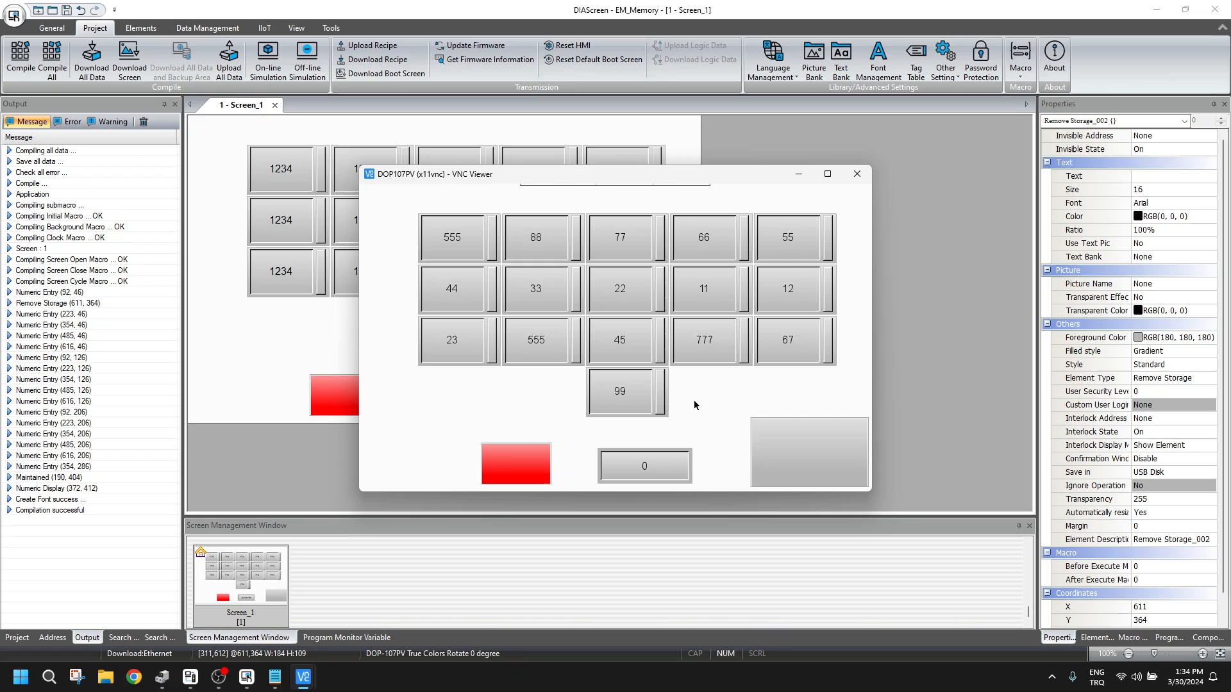
mouse_move(763, 165)
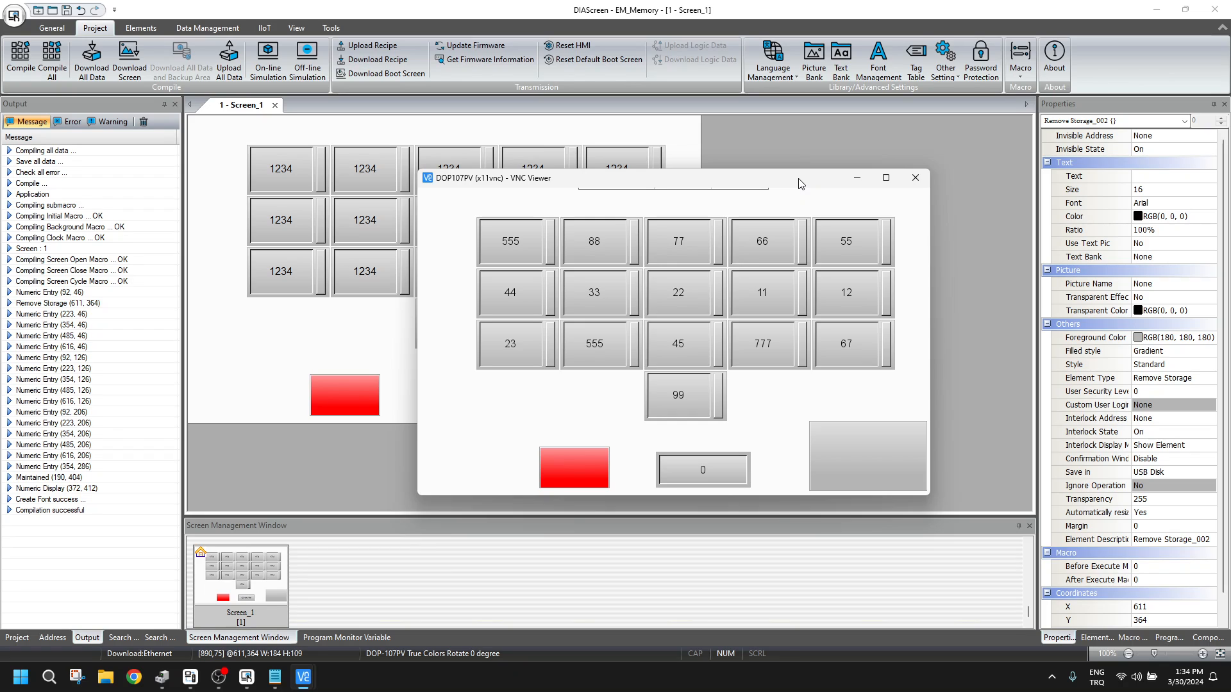
left_click(915, 177)
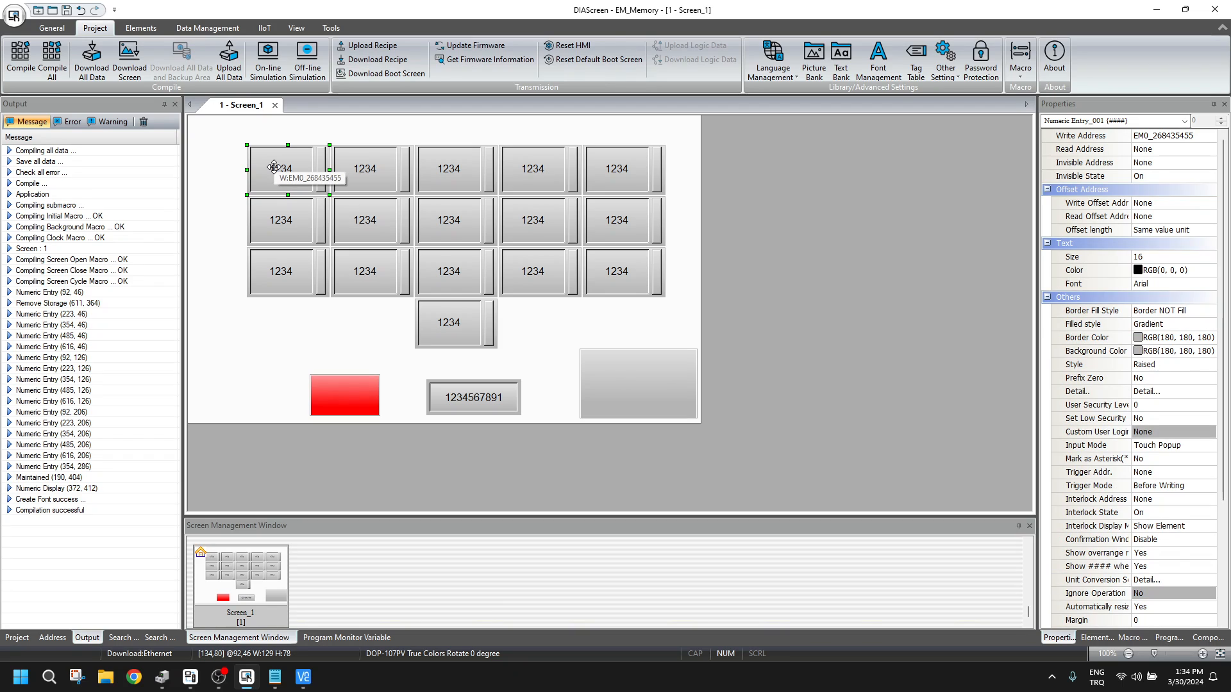
mouse_move(1178, 212)
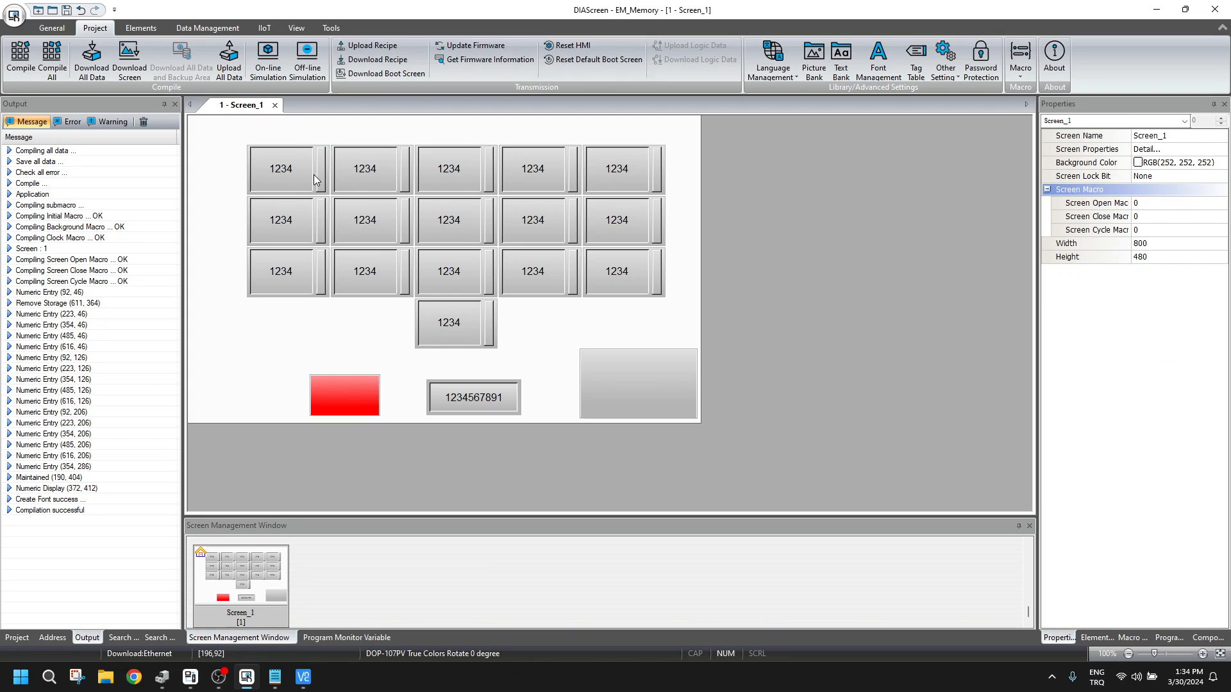
left_click(287, 169)
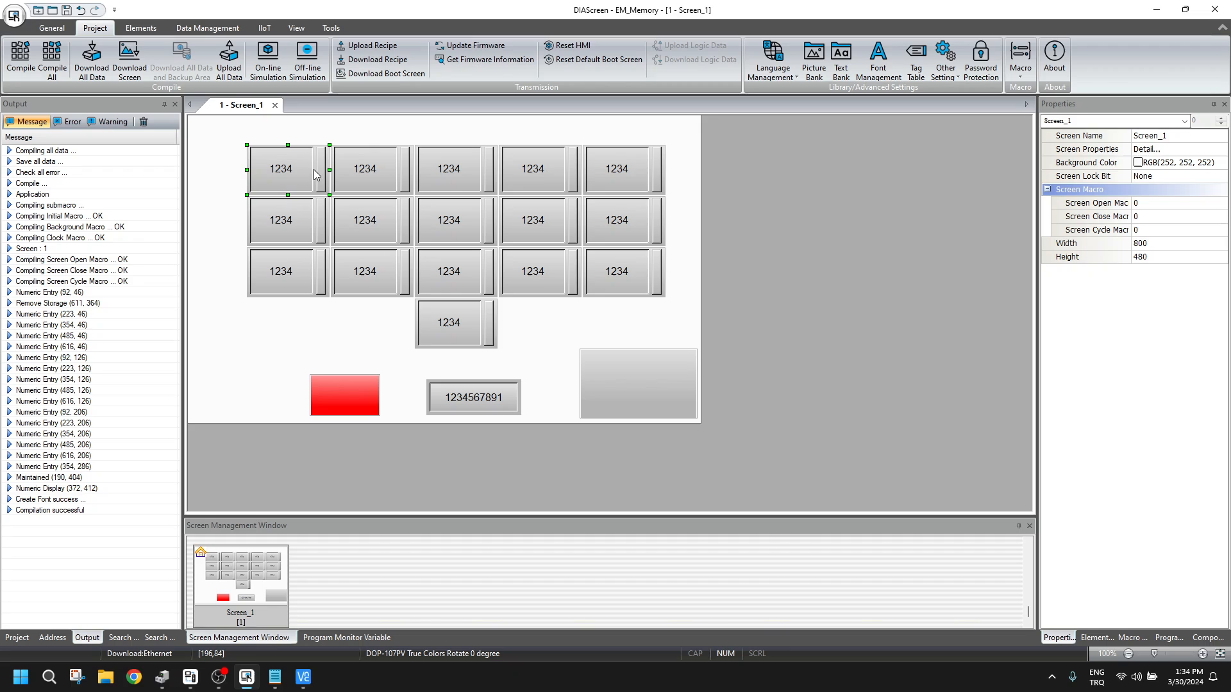
double_click(280, 169)
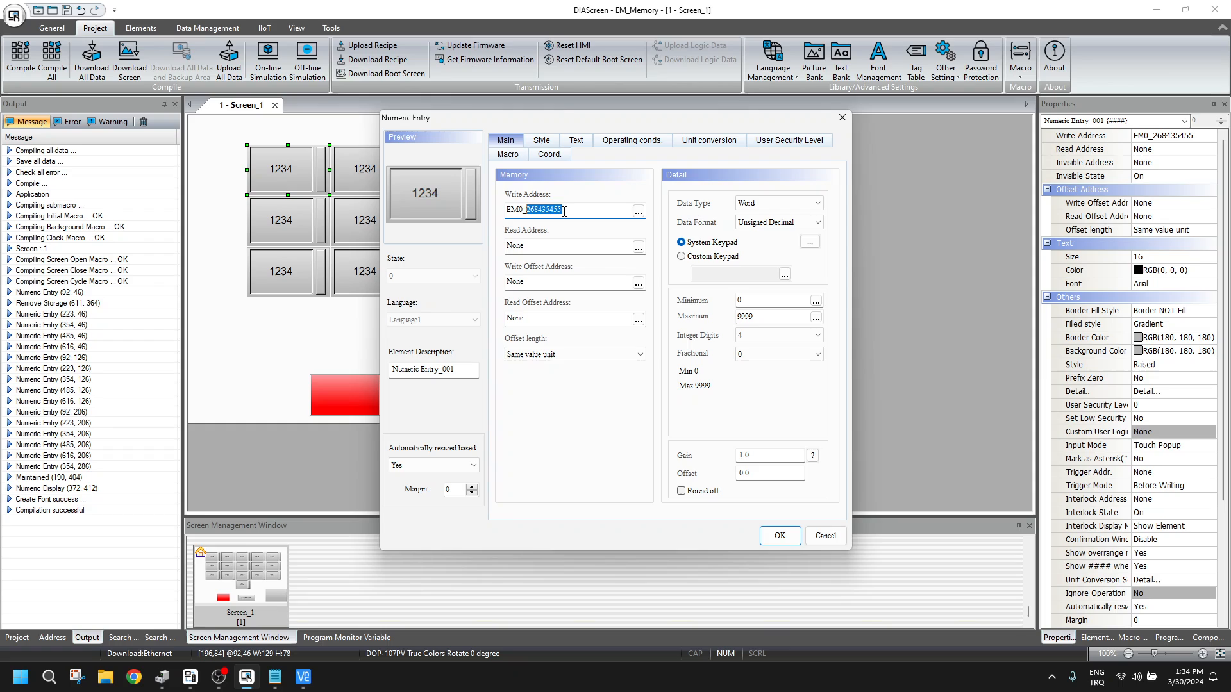
left_click(553, 210)
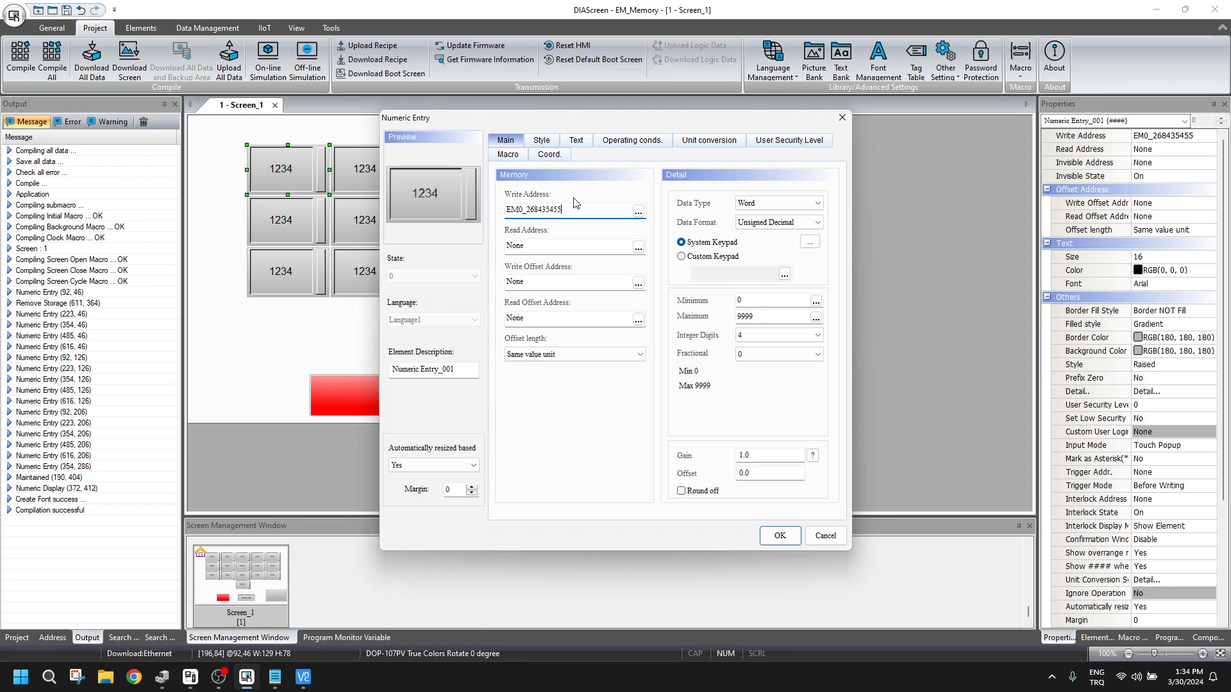
double_click(542, 209)
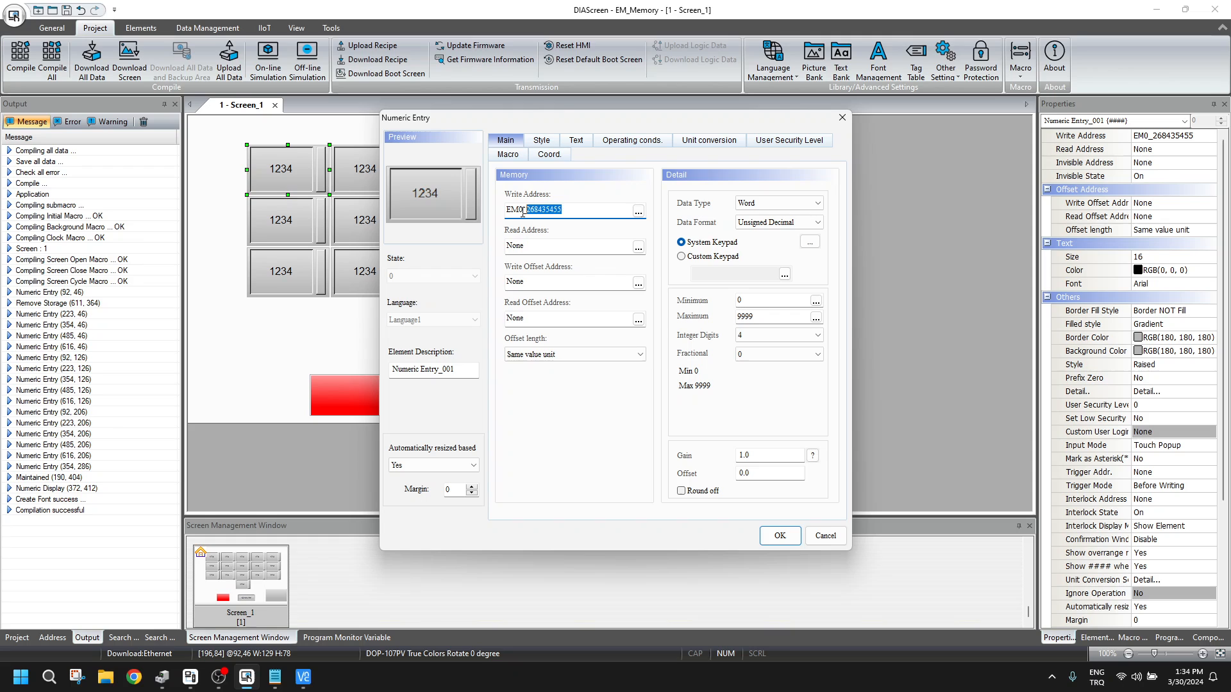
left_click(778, 535)
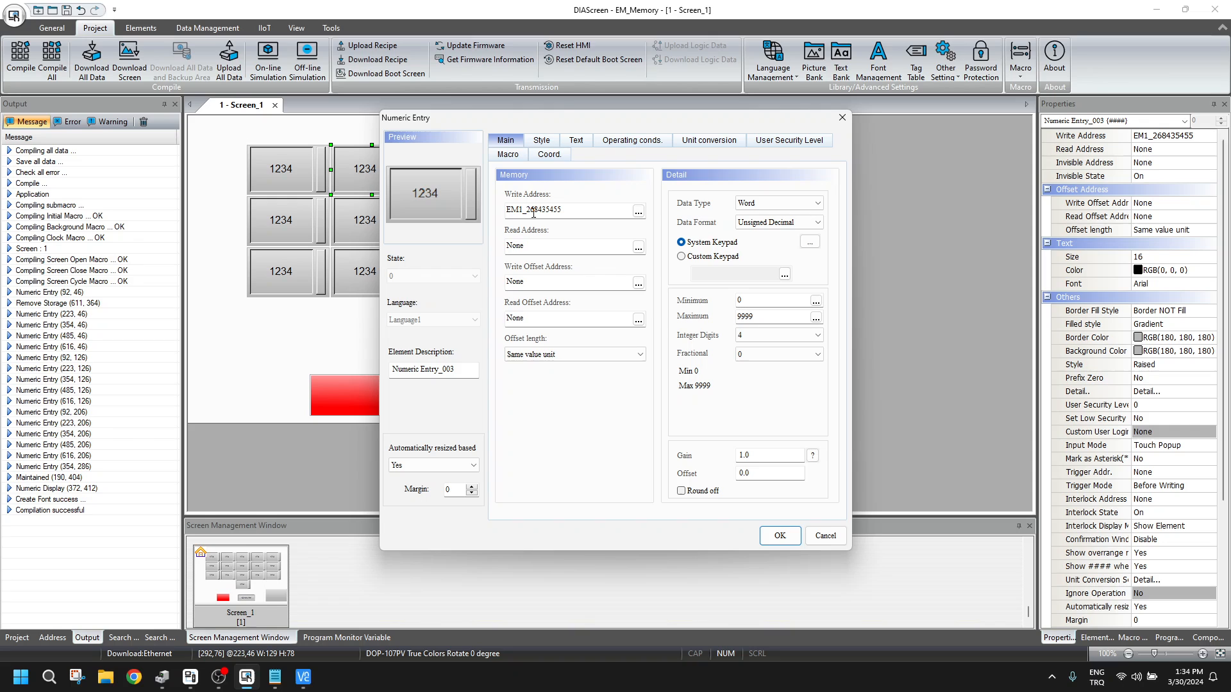
left_click(778, 536)
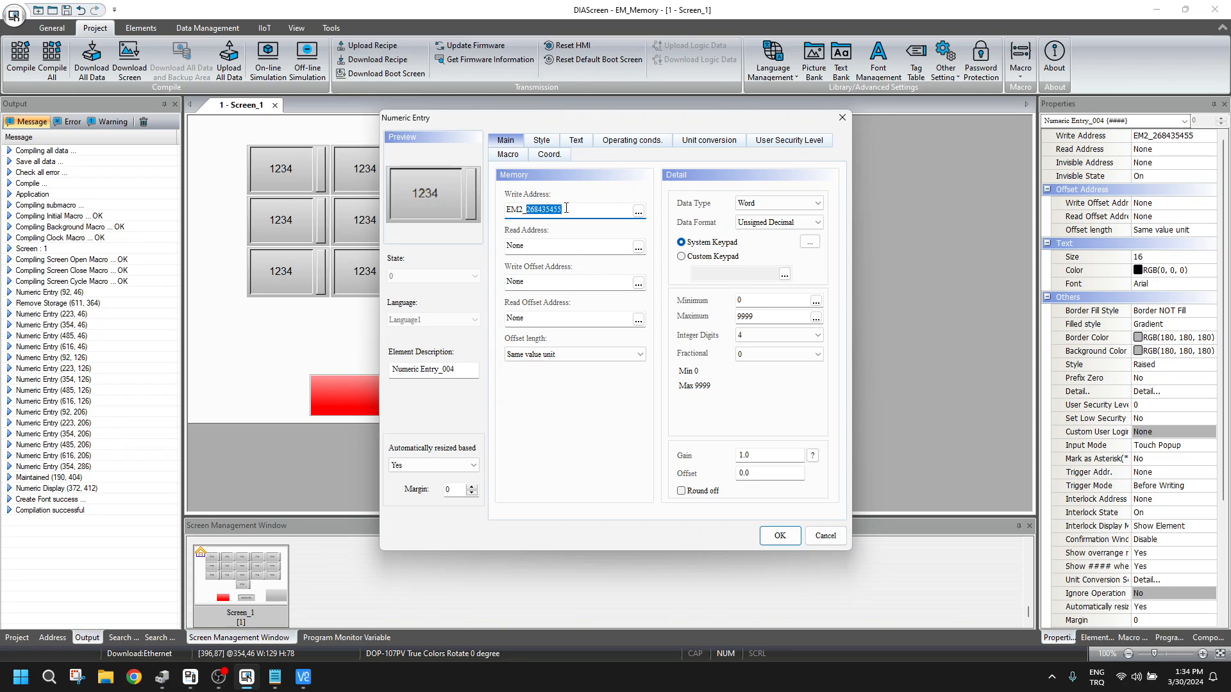
left_click(778, 535)
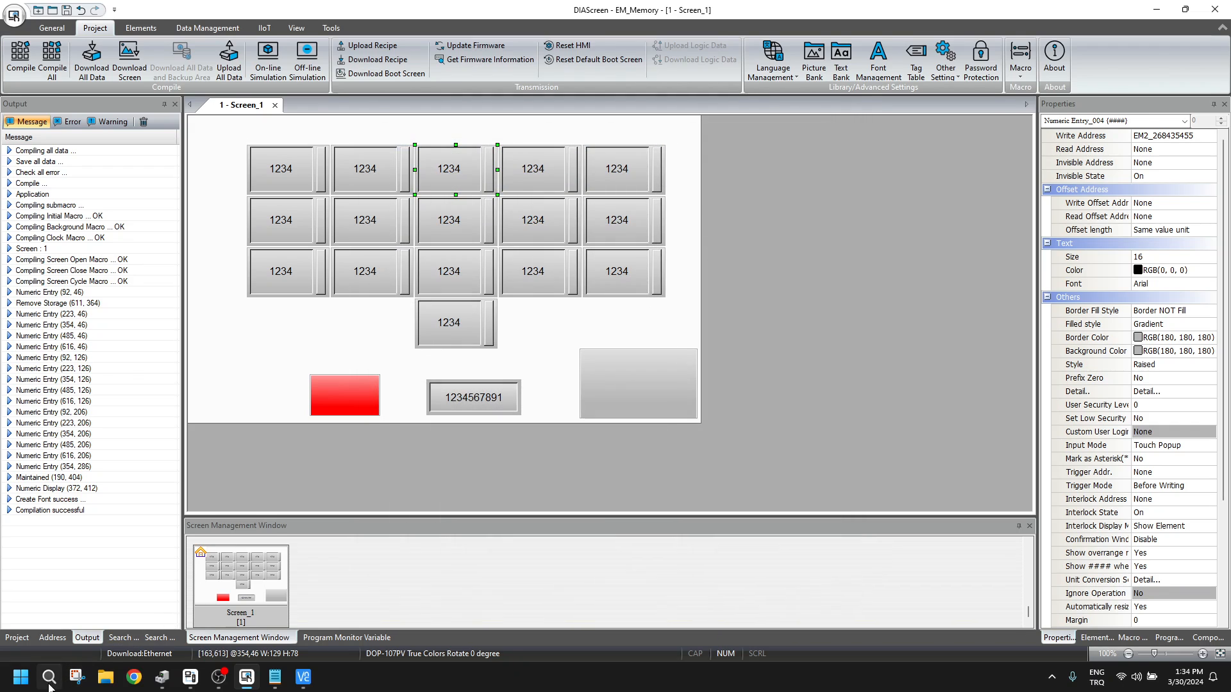
Compute 268435455 × 16 = 4,294,967,280 in Calculator's Programmer mode, then close it.
left_click(330, 678)
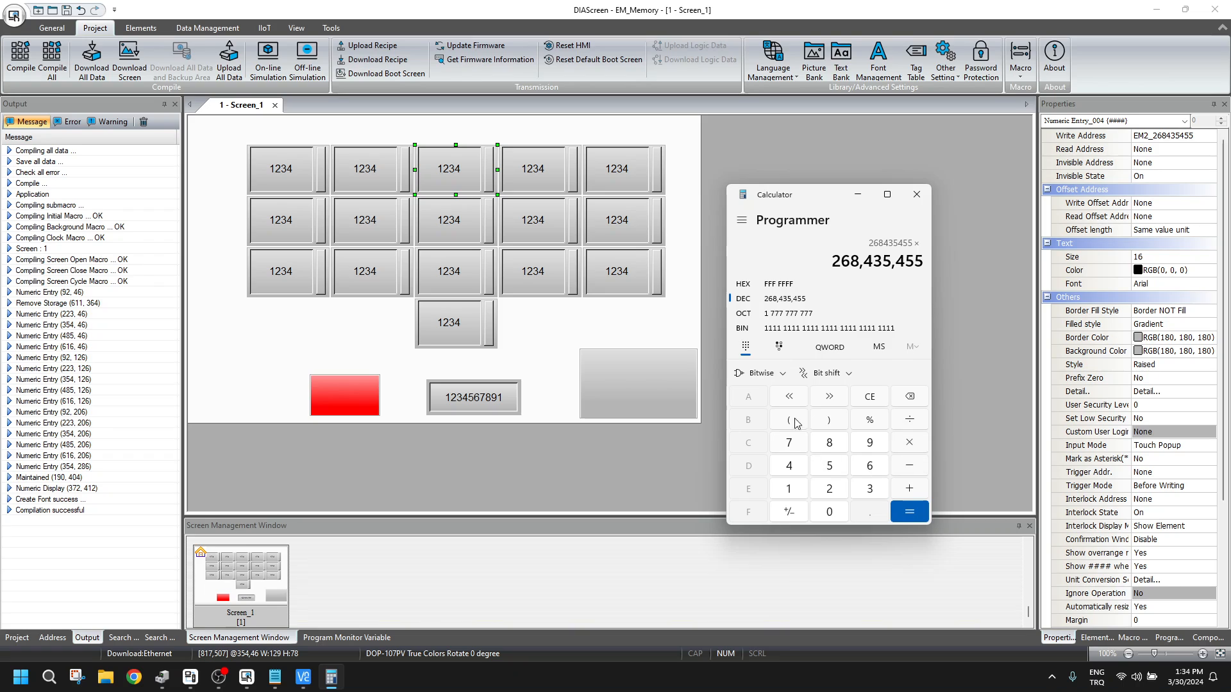
left_click(910, 511)
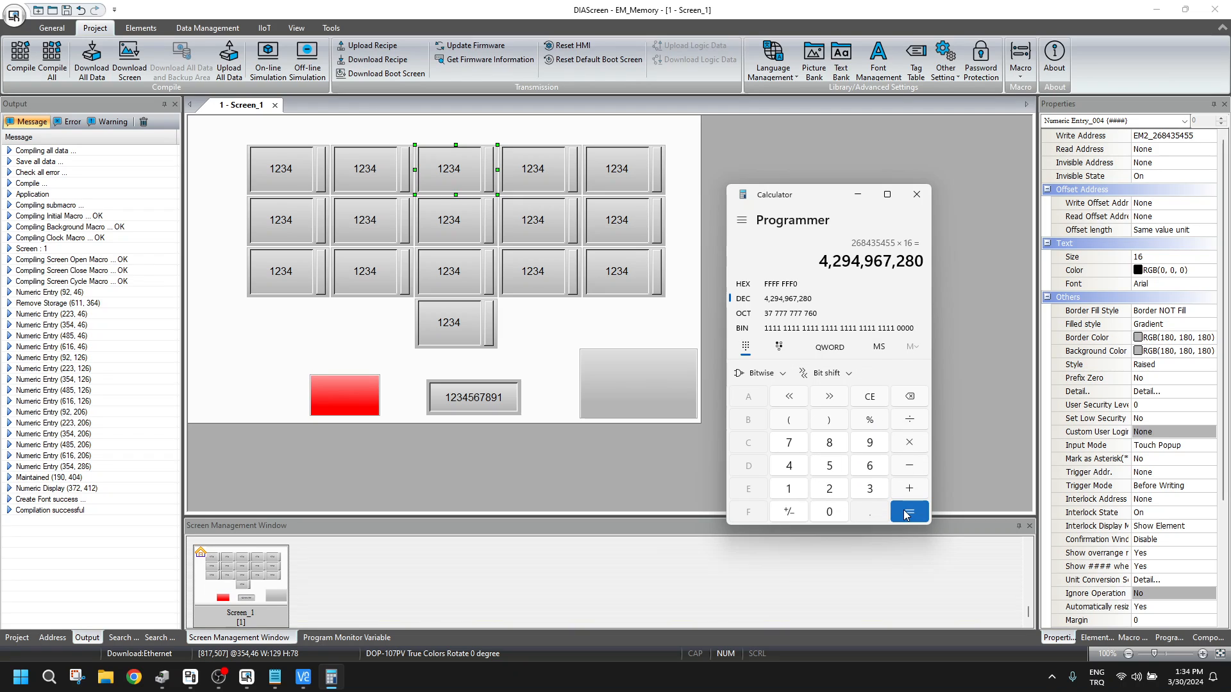
left_click(908, 511)
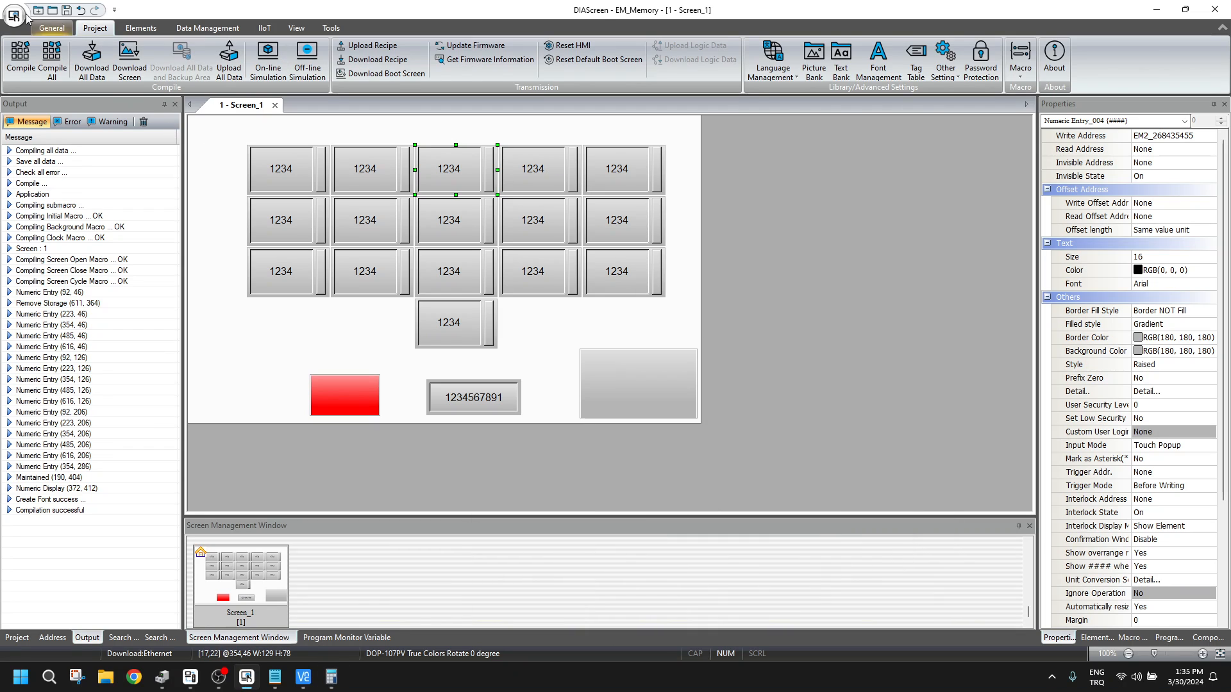
Bring up and reposition the VNC Viewer window, then view and close HMI system info.
left_click(316, 46)
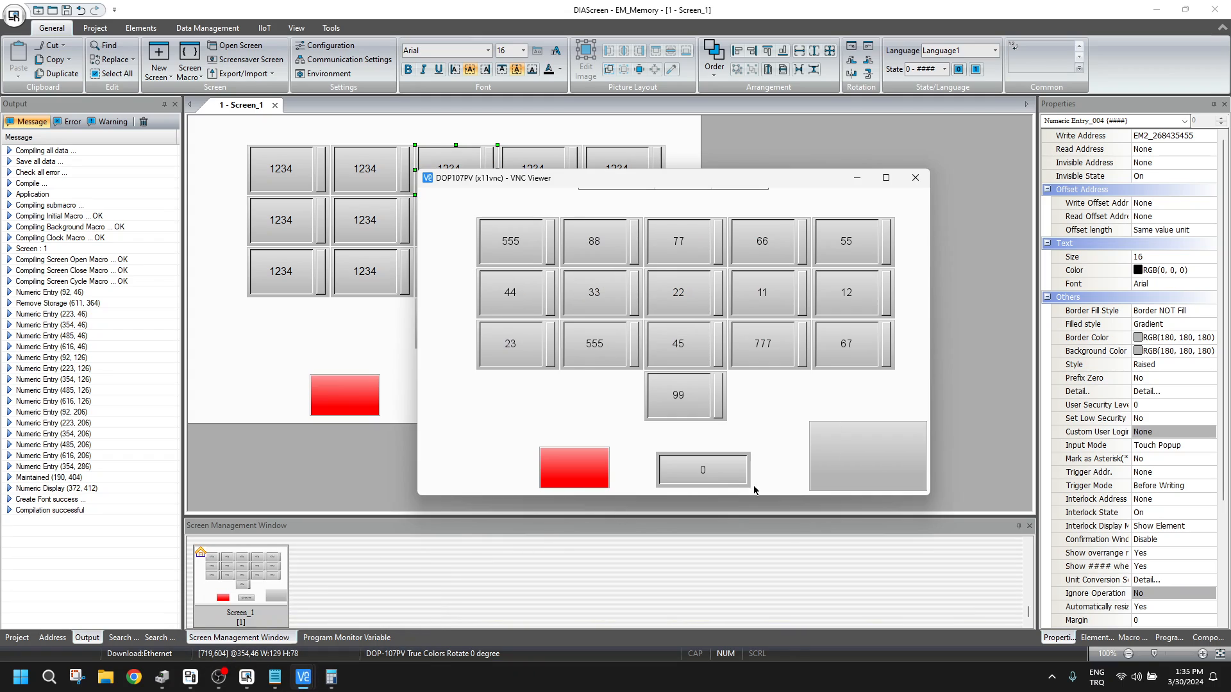
mouse_move(847, 461)
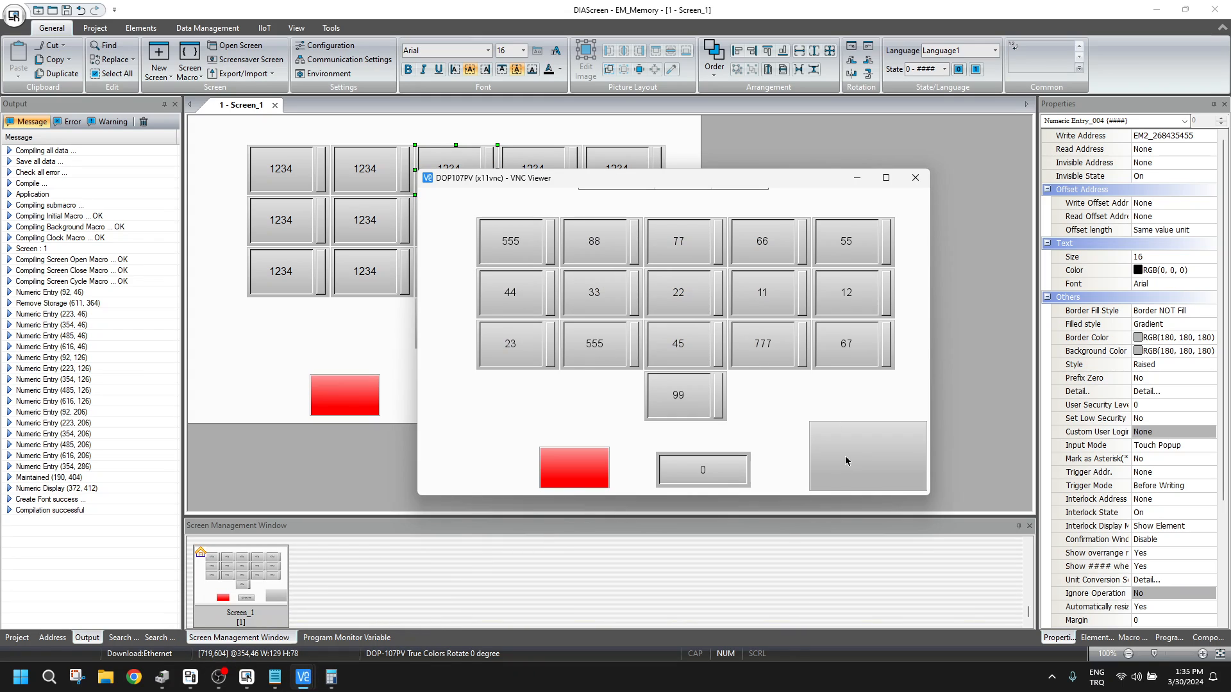
left_click_drag(673, 178, 551, 134)
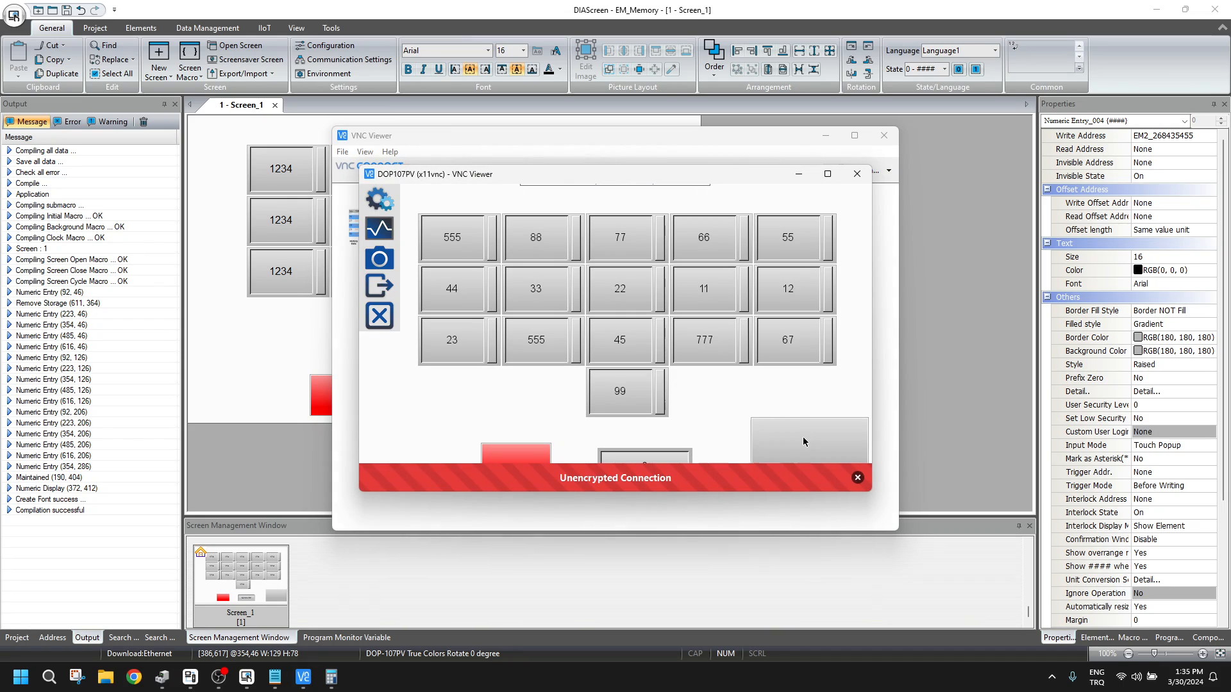
left_click(379, 199)
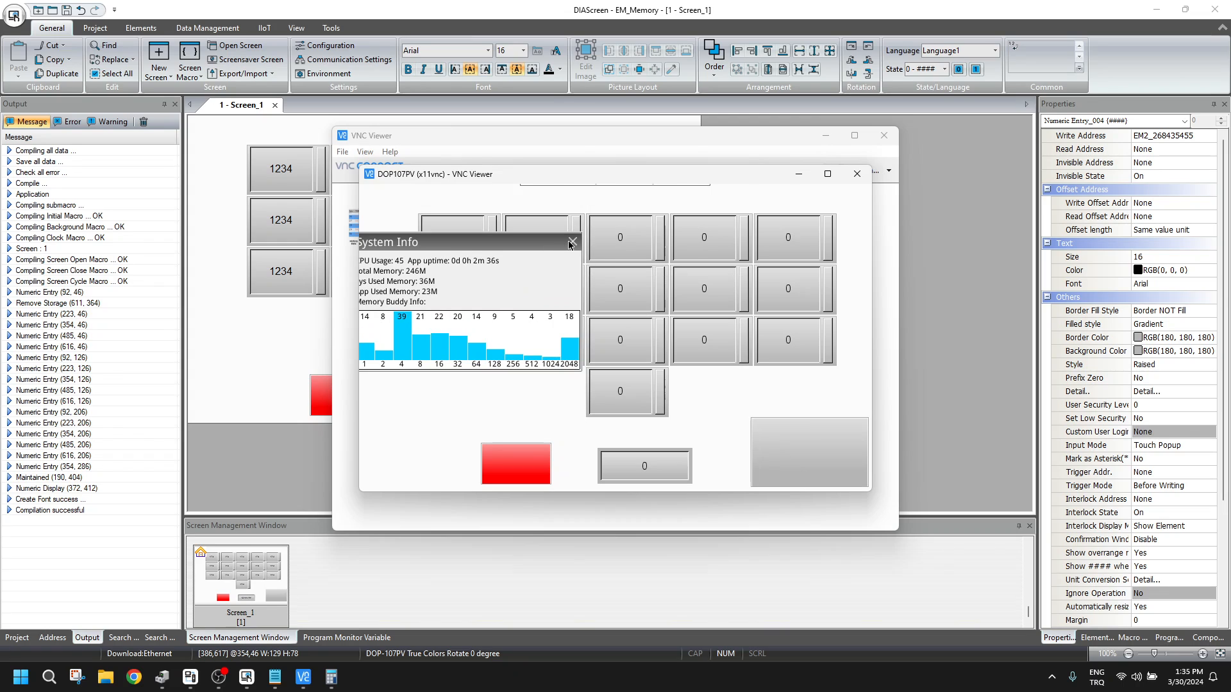
left_click(573, 242)
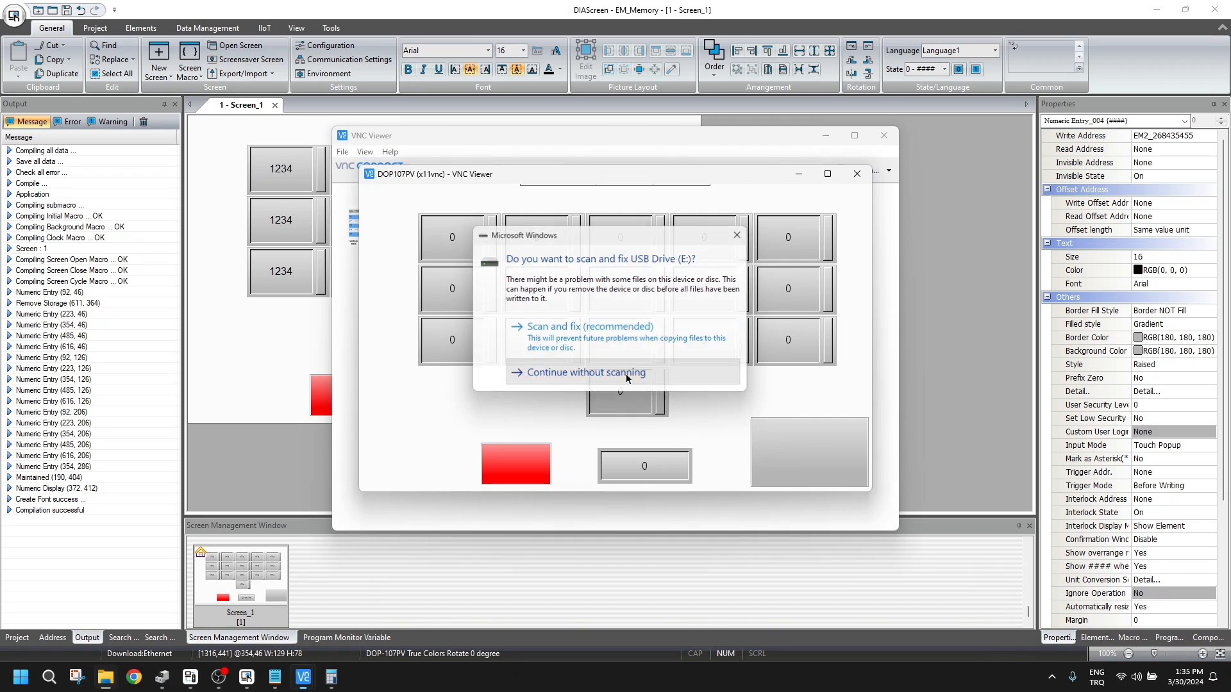
Skip the drive scan and inspect the em0–em15 .emi files on USB Drive (E:).
left_click(584, 372)
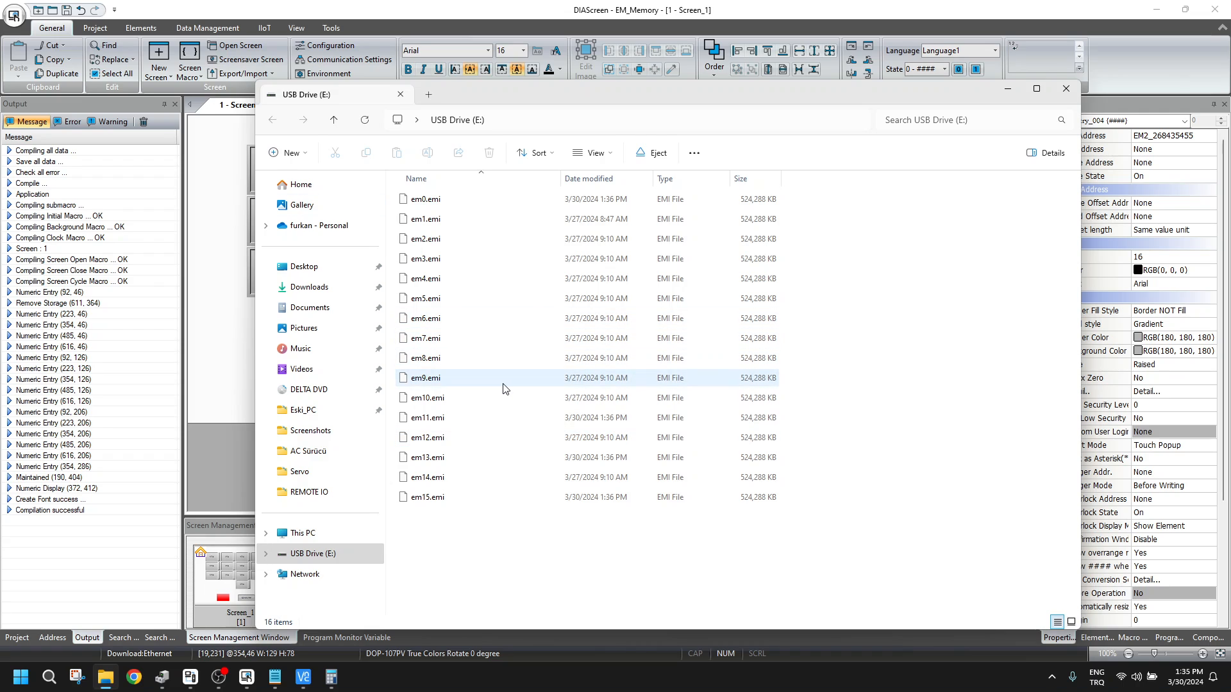
left_click(427, 416)
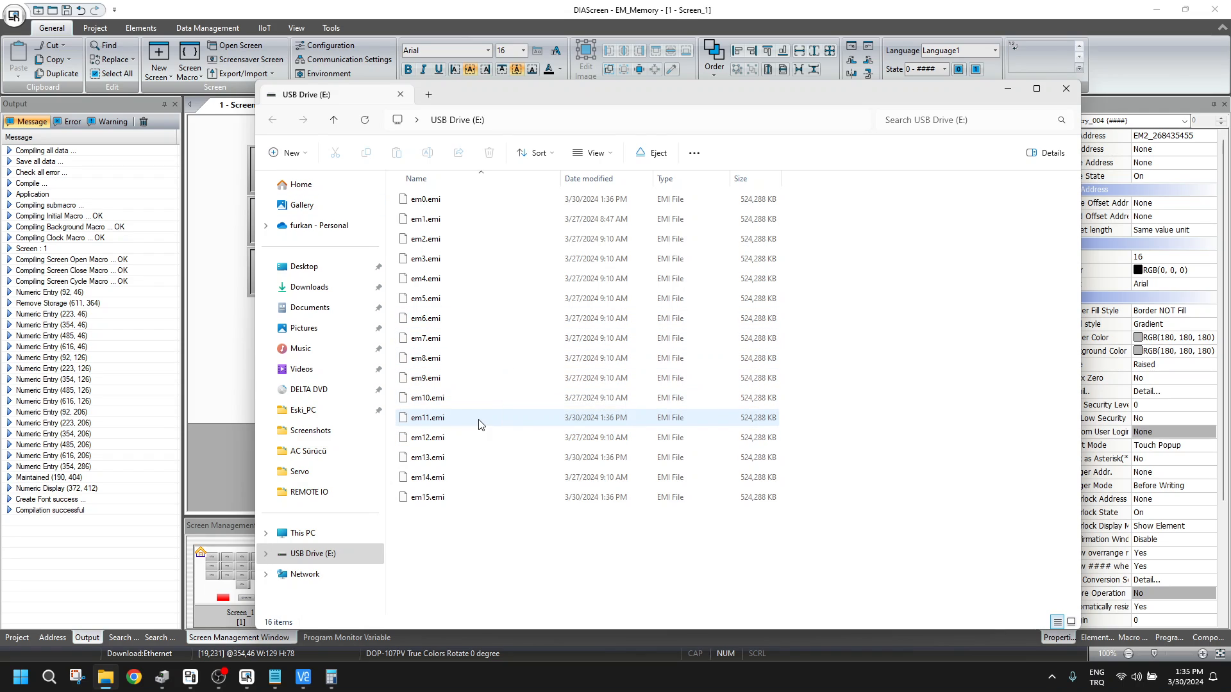
left_click(440, 437)
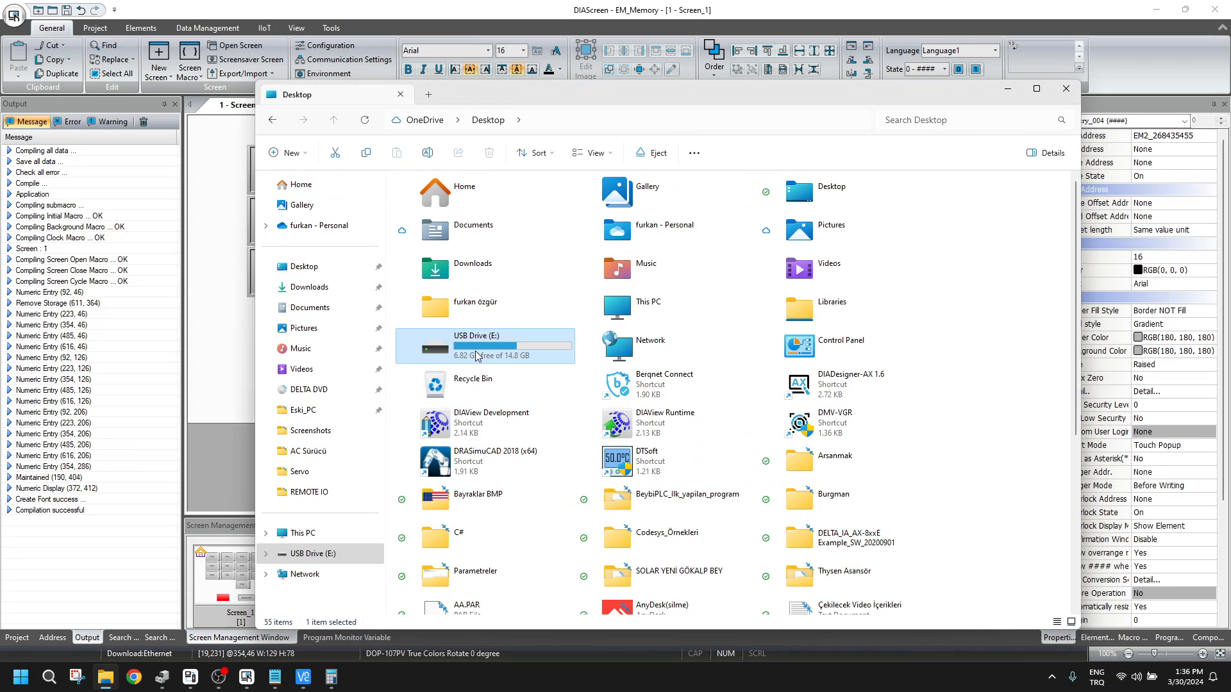
Check USB Drive (E:) properties: FAT32, 8.00 GB used of 14.8 GB.
right_click(475, 356)
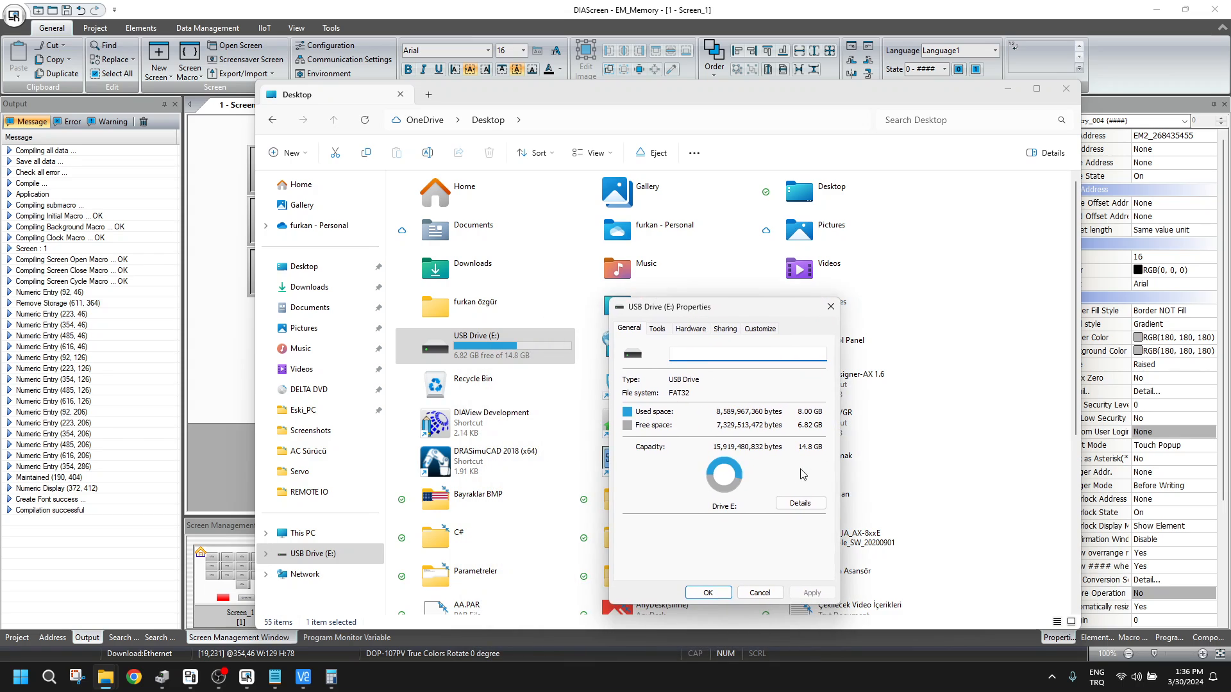
mouse_move(777, 473)
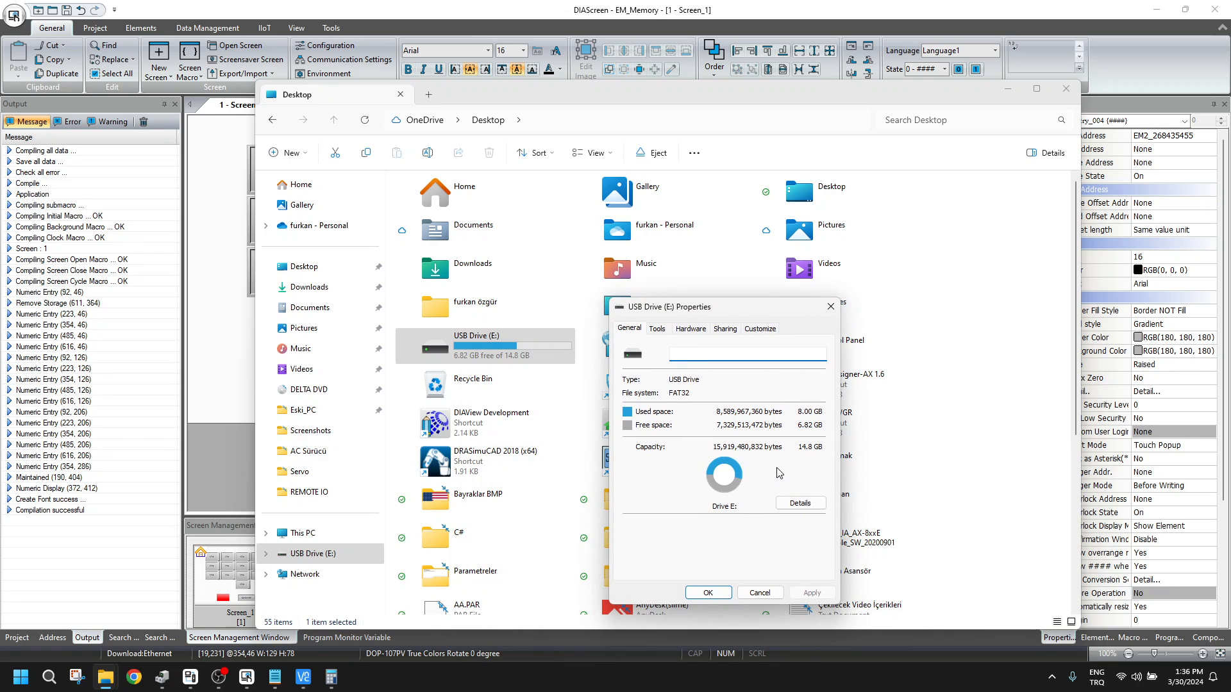
left_click(745, 354)
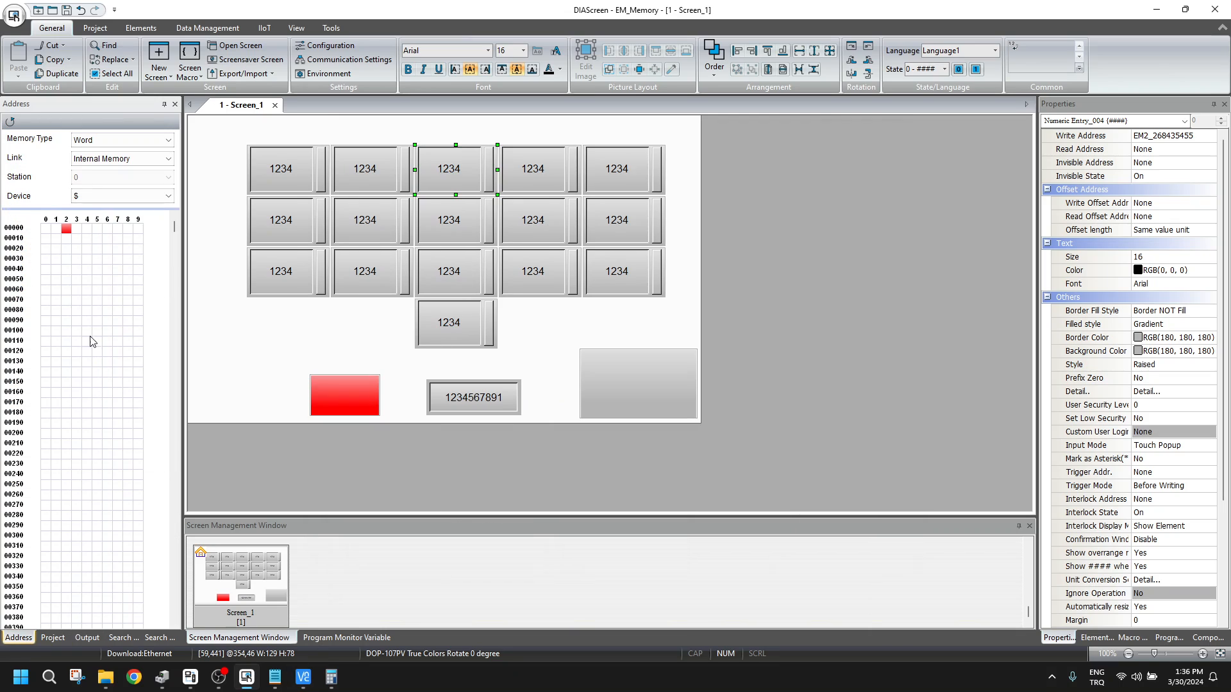
Review the Main Lua program and Extended memory - EM examples, then return to Screen_1.
left_click(52, 638)
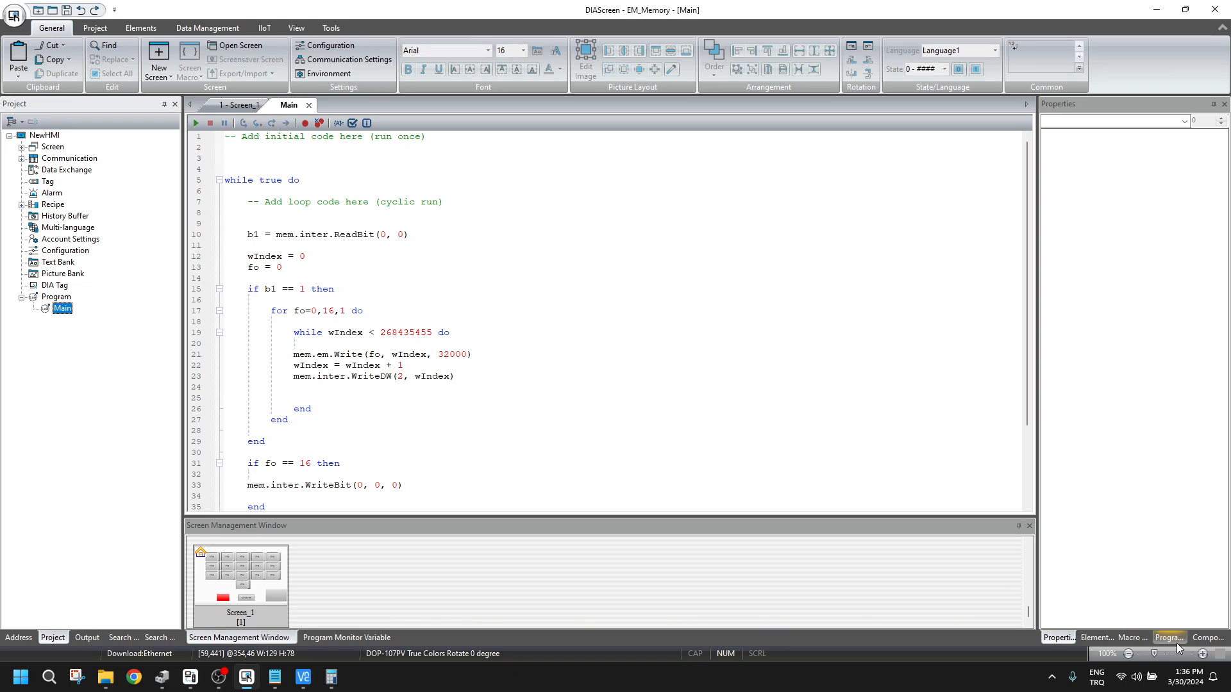
left_click(1169, 638)
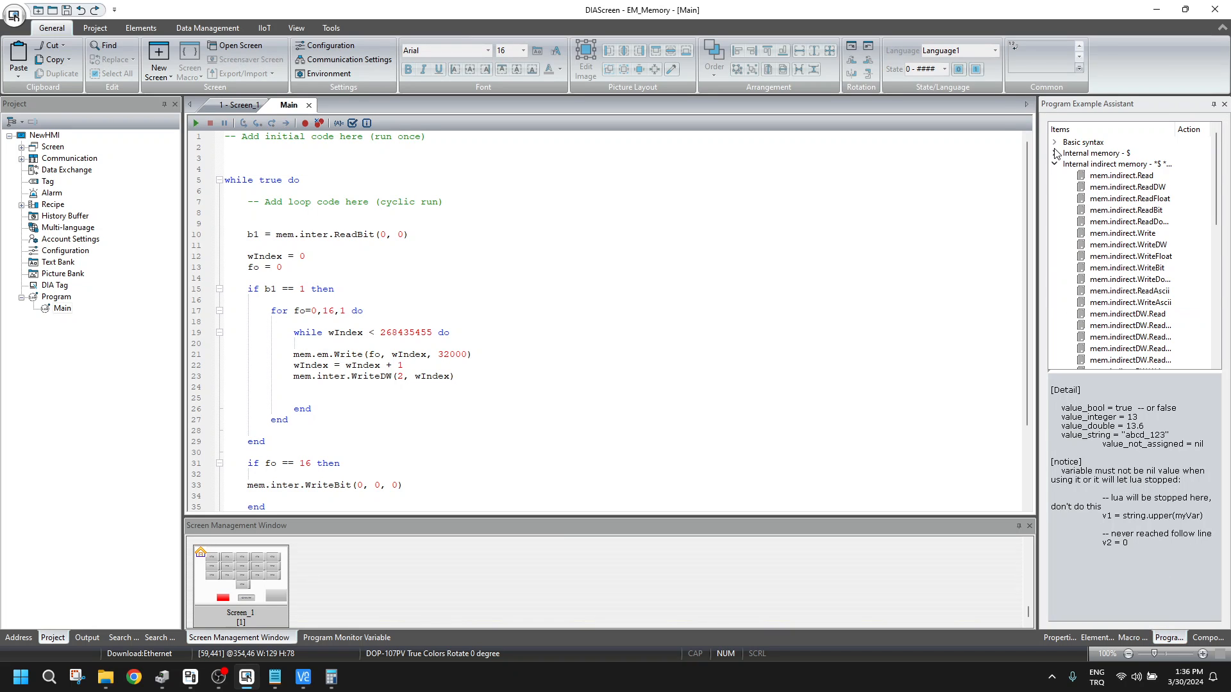
left_click(1055, 164)
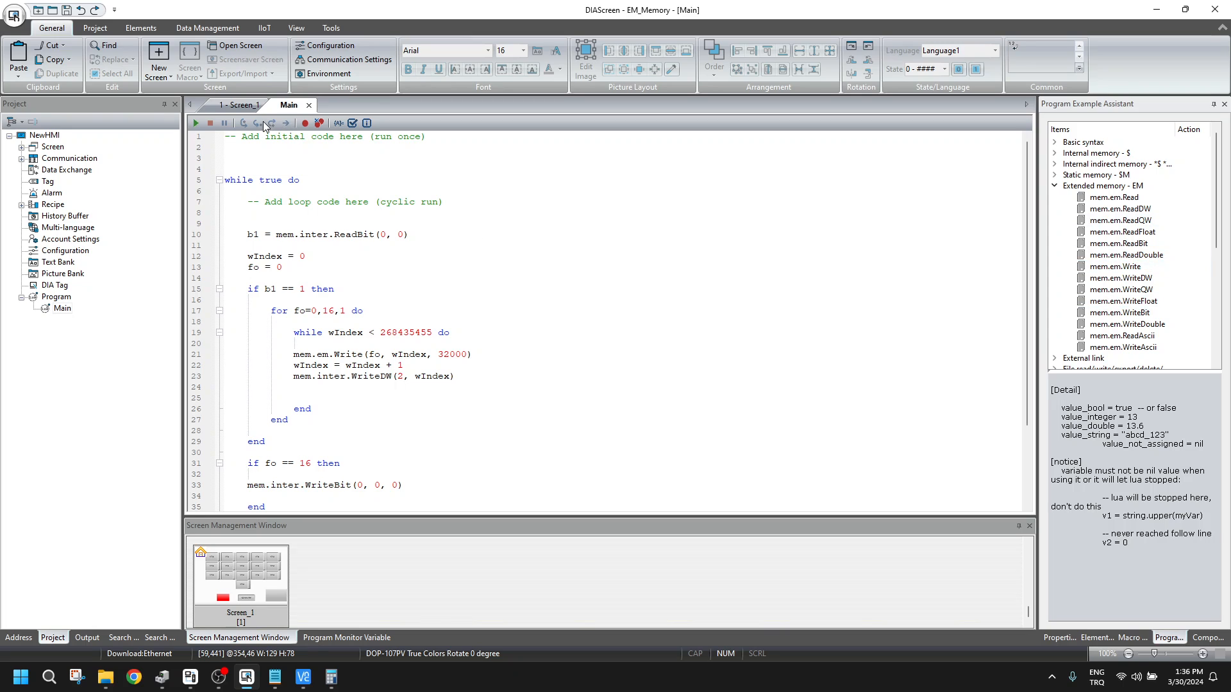
left_click(228, 105)
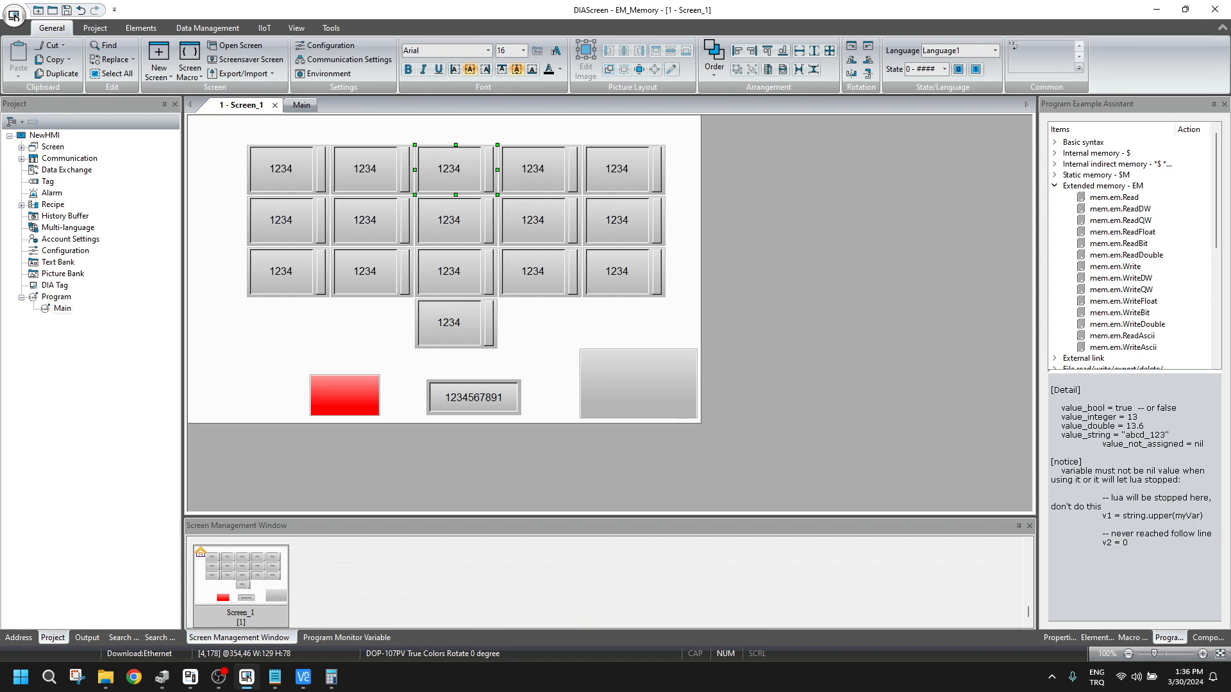